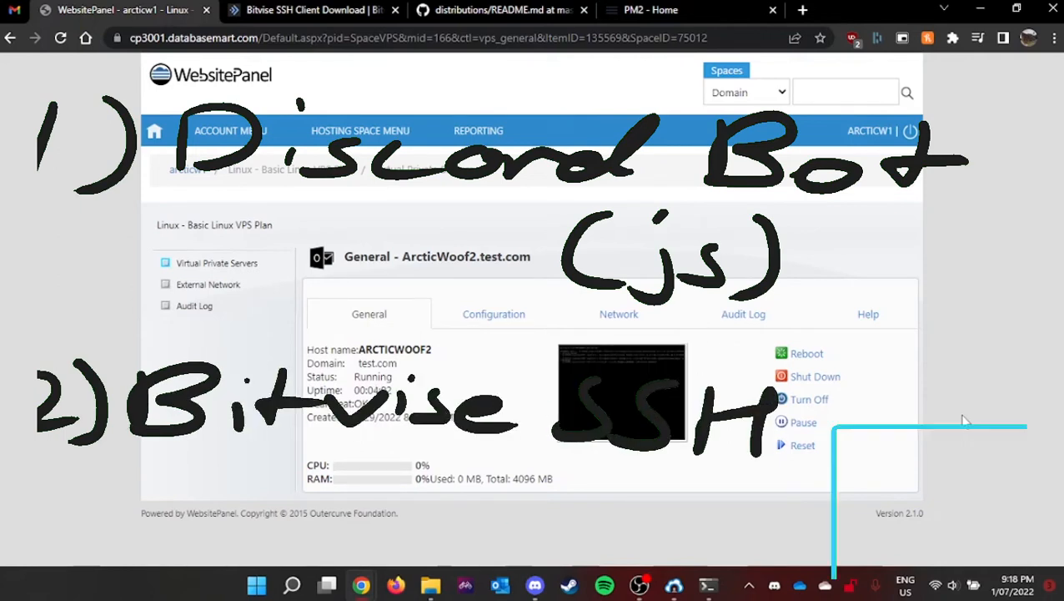
Show the Bitvise SSH Client download page for installer version 9.23
click(313, 10)
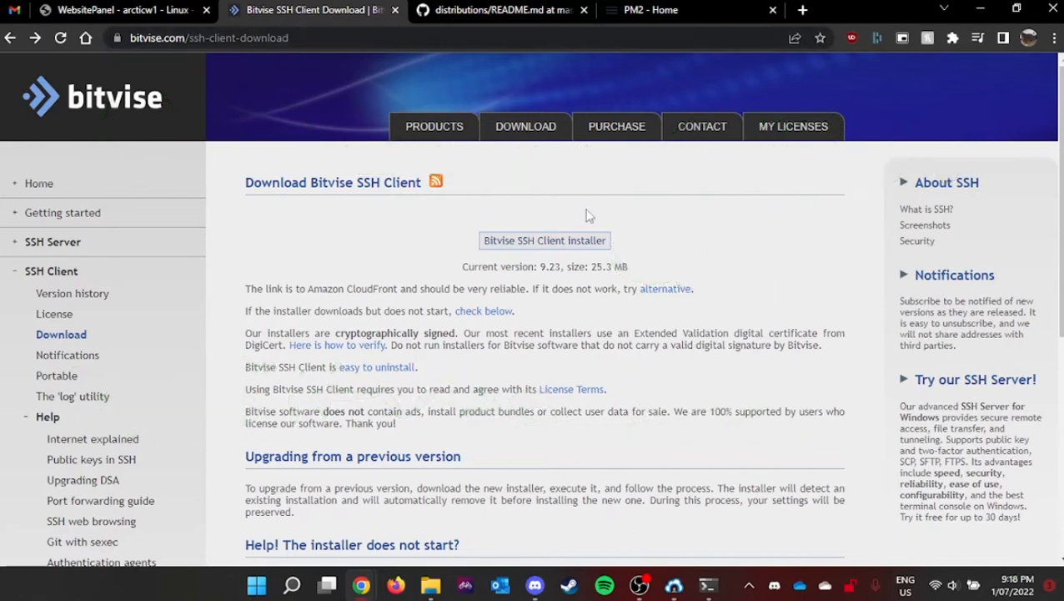
mouse_move(530, 253)
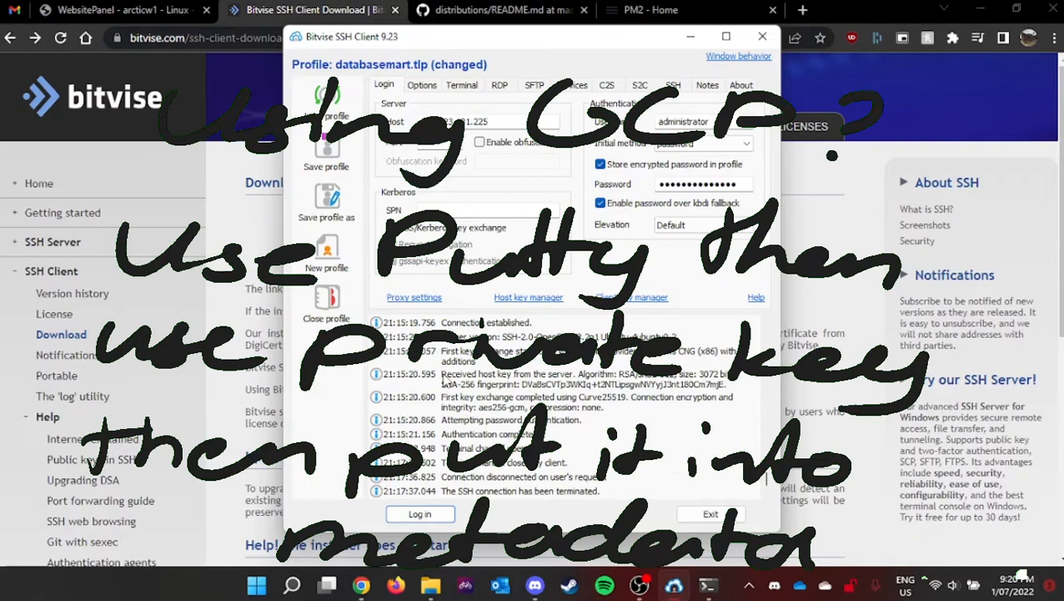
Review stored client keys and keep password as the initial authentication method before logging in
click(631, 297)
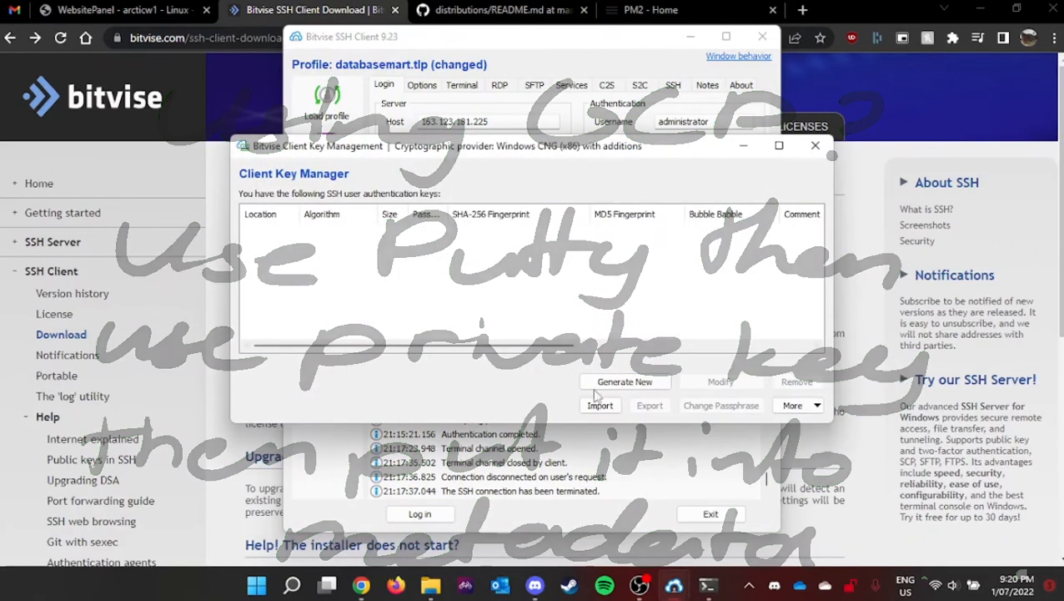
click(815, 146)
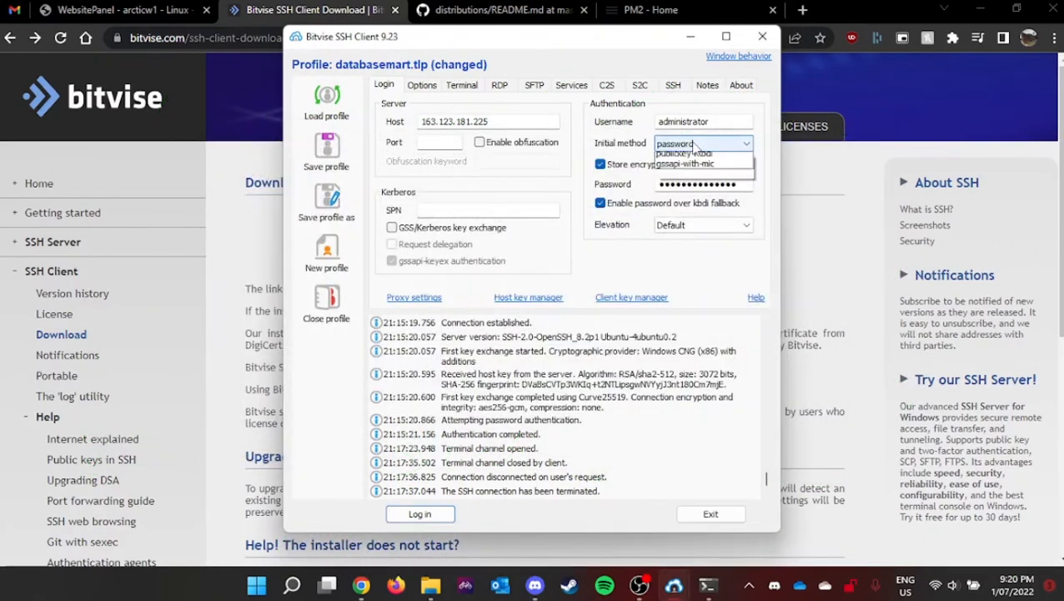
click(744, 143)
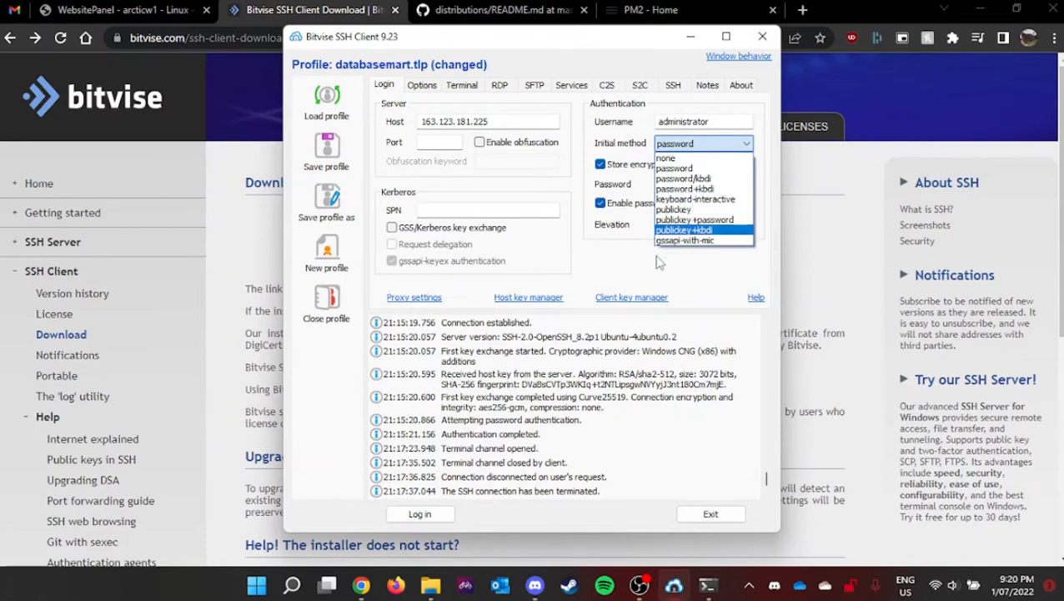
click(674, 167)
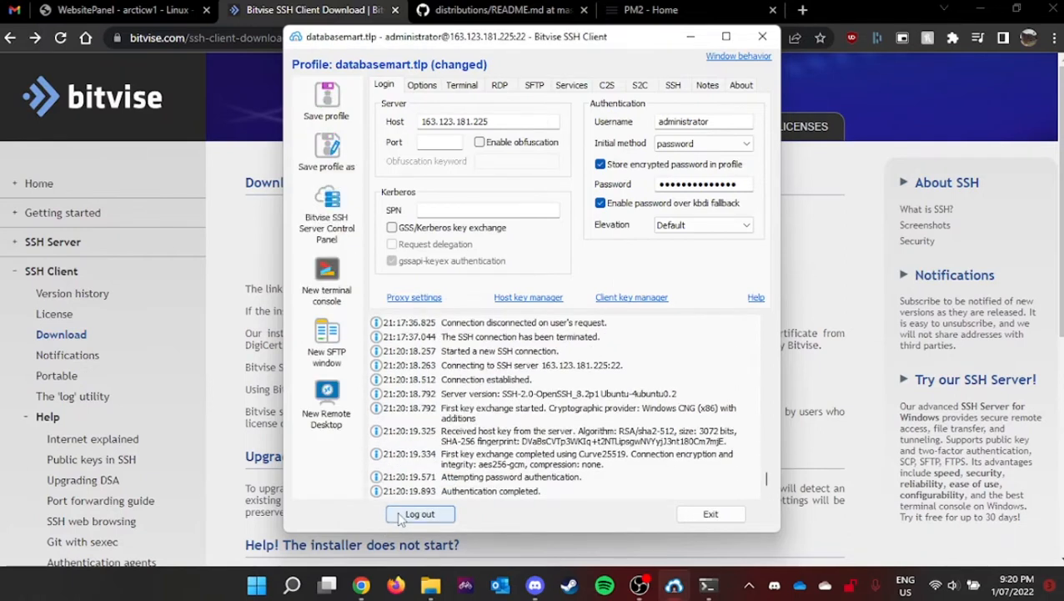
mouse_move(362, 320)
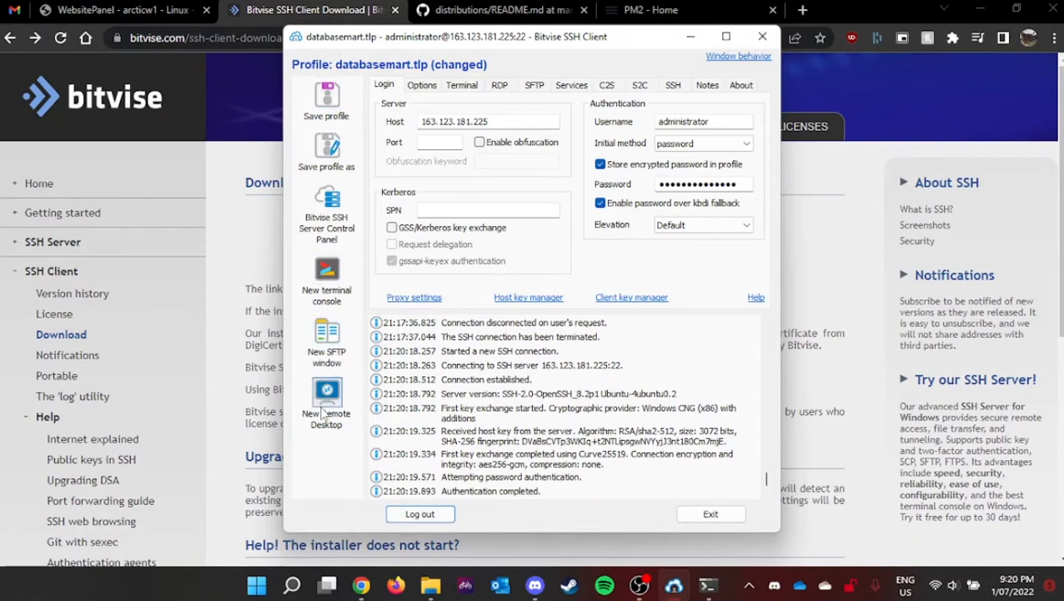
mouse_move(537, 368)
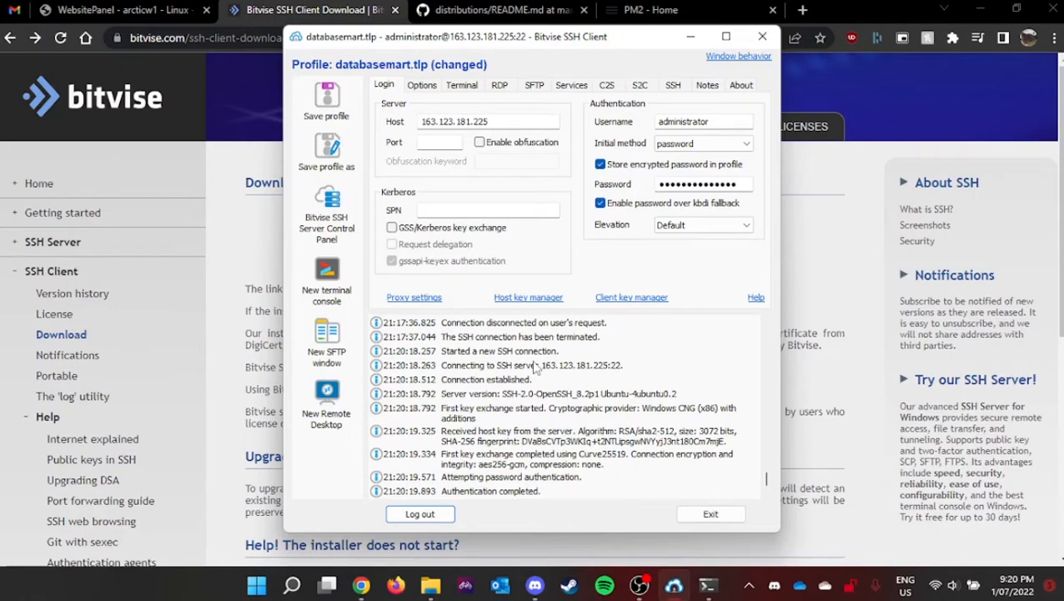
In a new terminal on the VPS, become root with sudo -s and run apt update
click(327, 276)
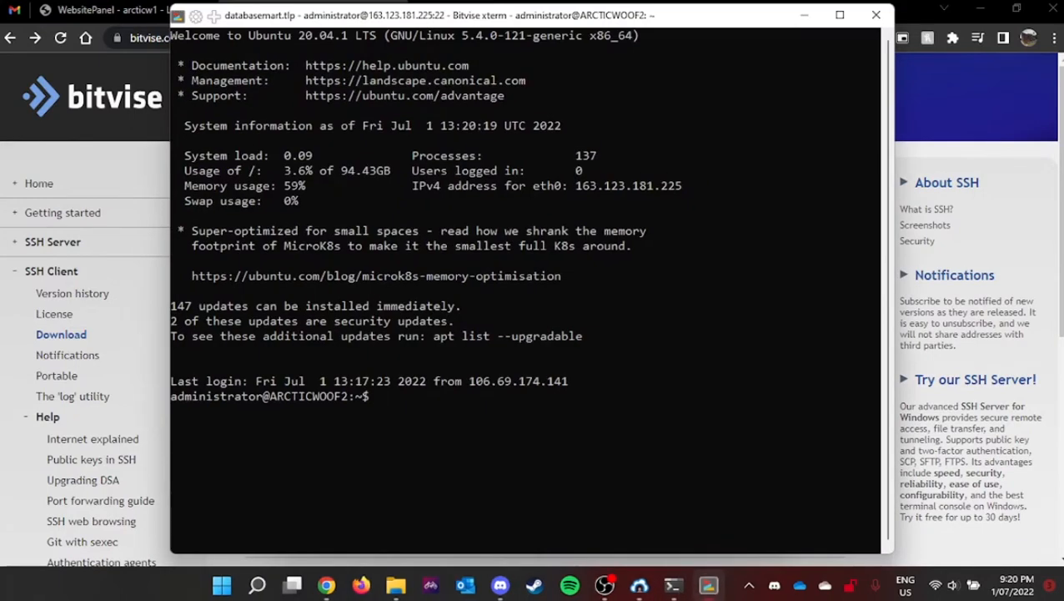
text(sudo -s)
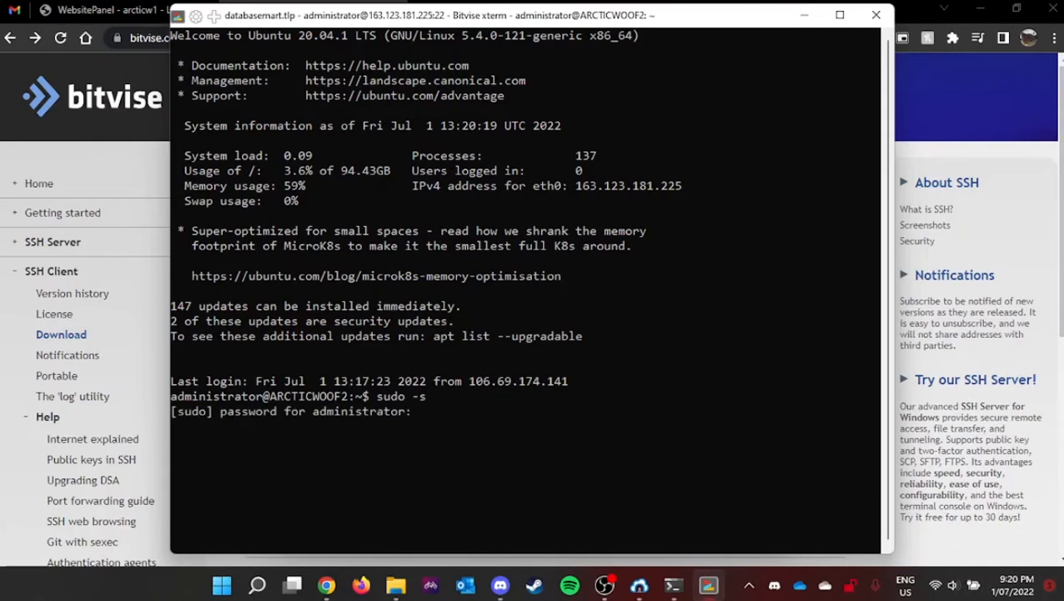
key(ctrl+v)
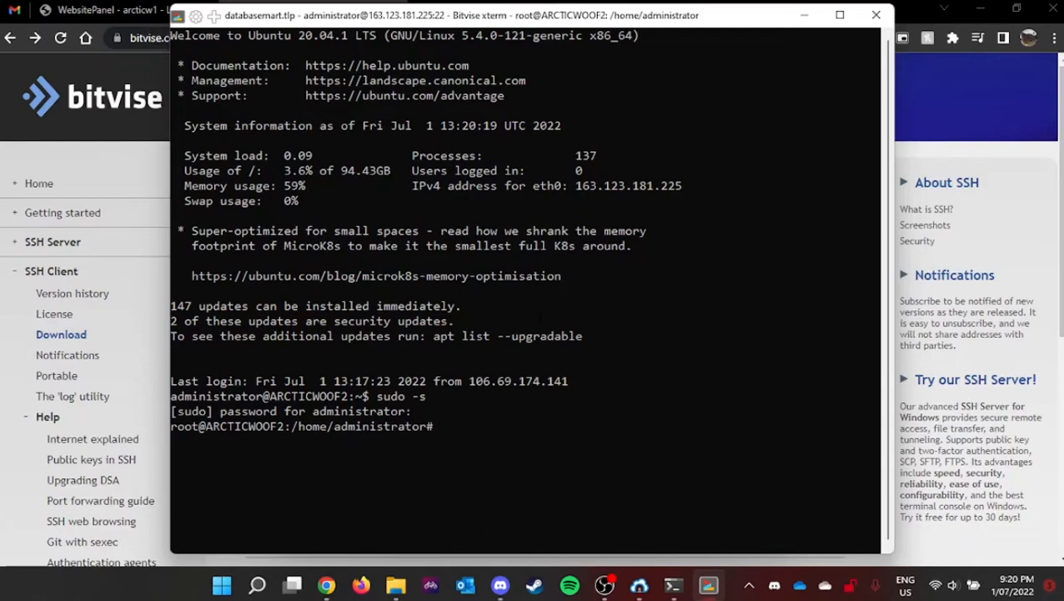
text(apt update)
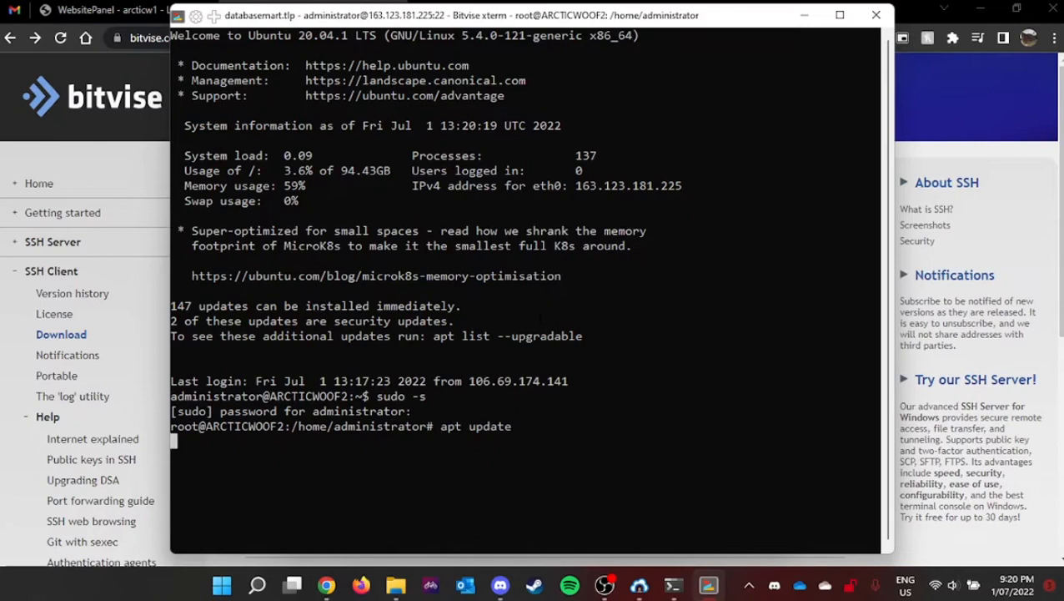
key(Return)
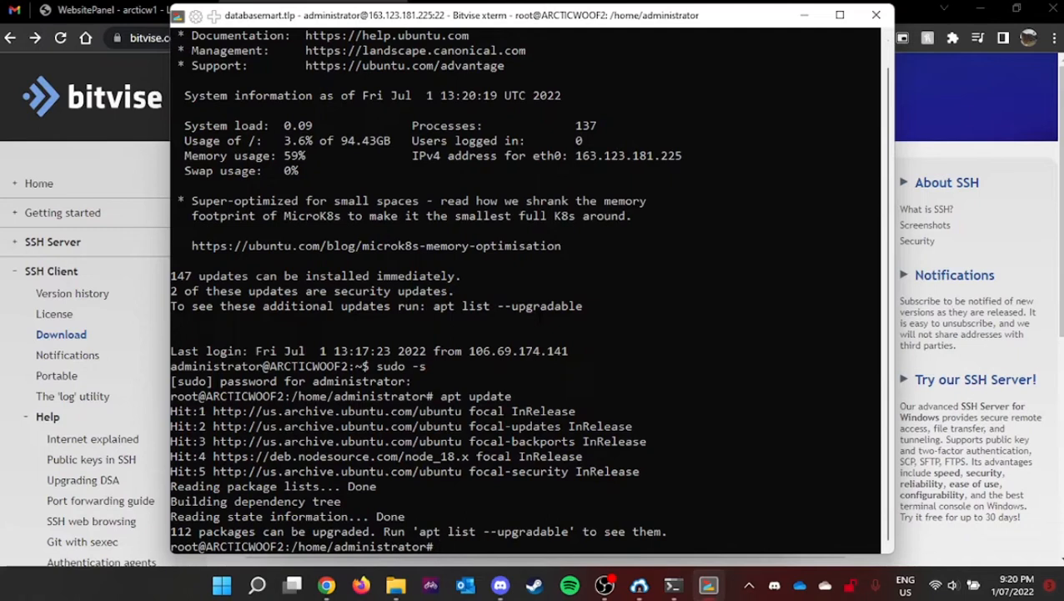
Create the bot folder with mkdir and open its permissions with chmod 777 *
text(mkd)
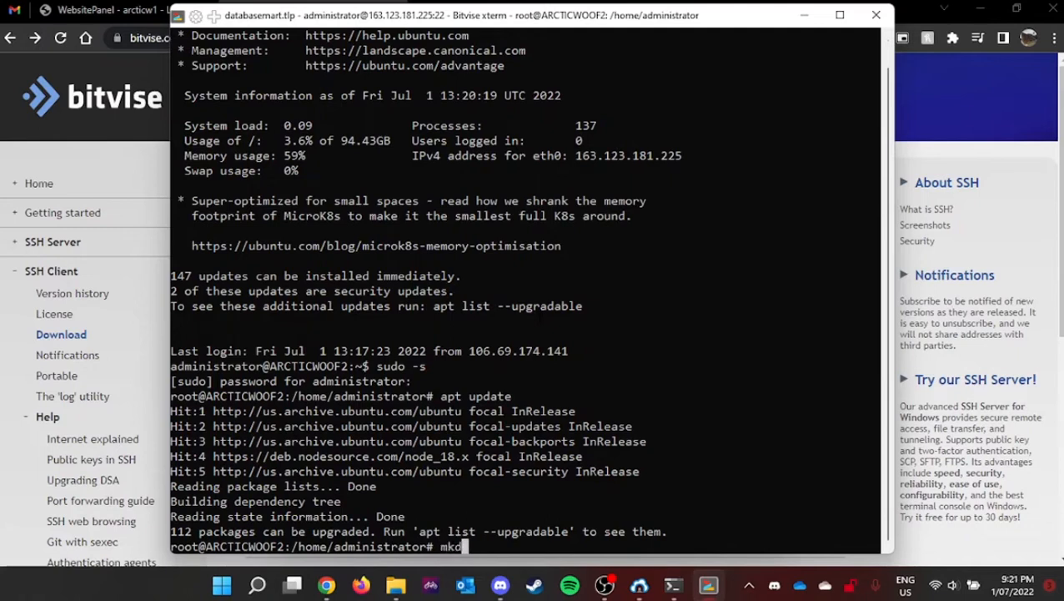
key(Return)
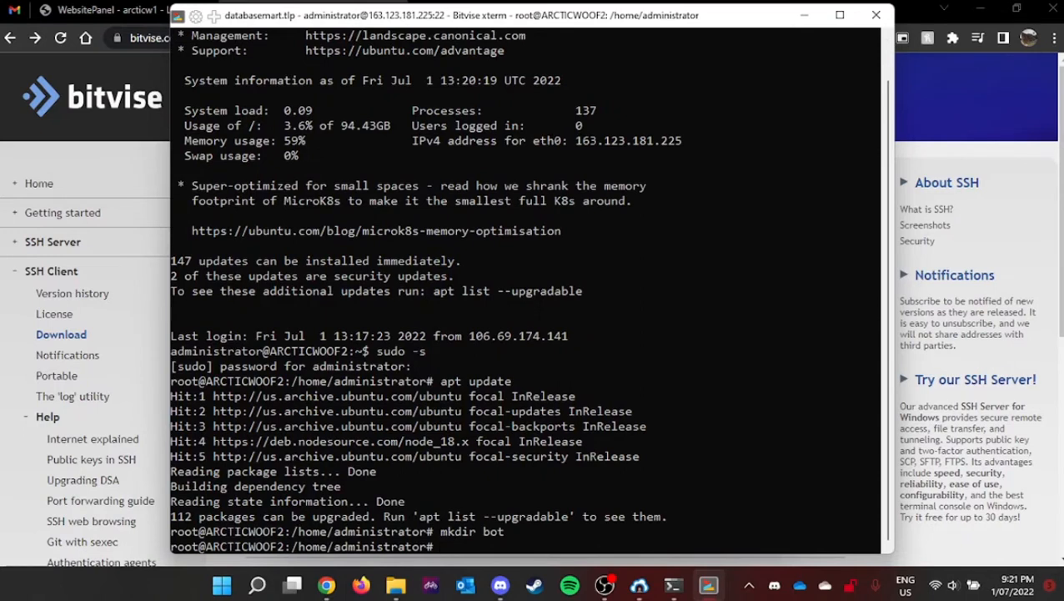
text(c)
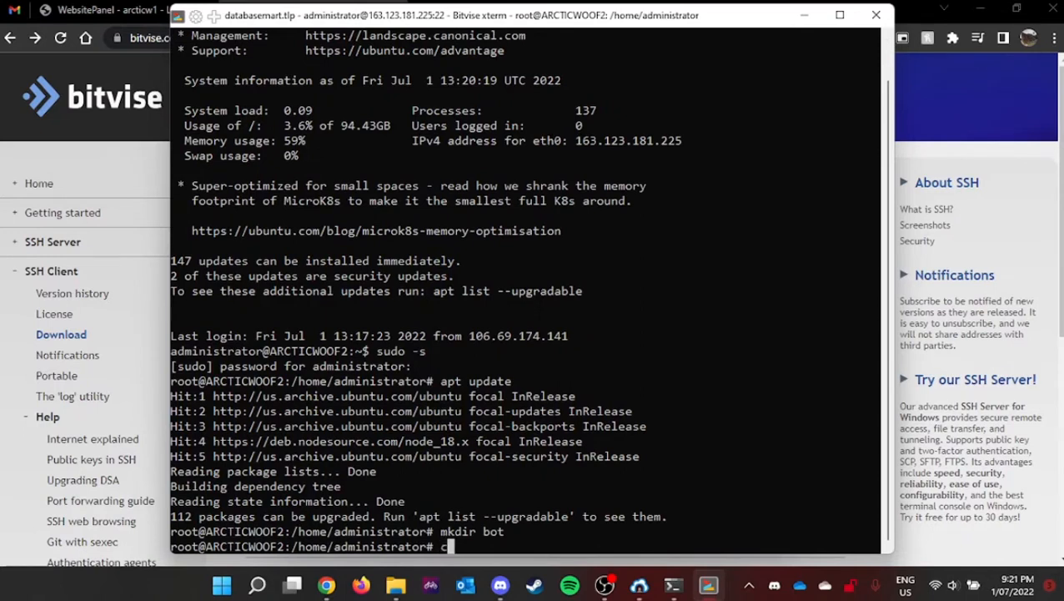
text(chmod 77)
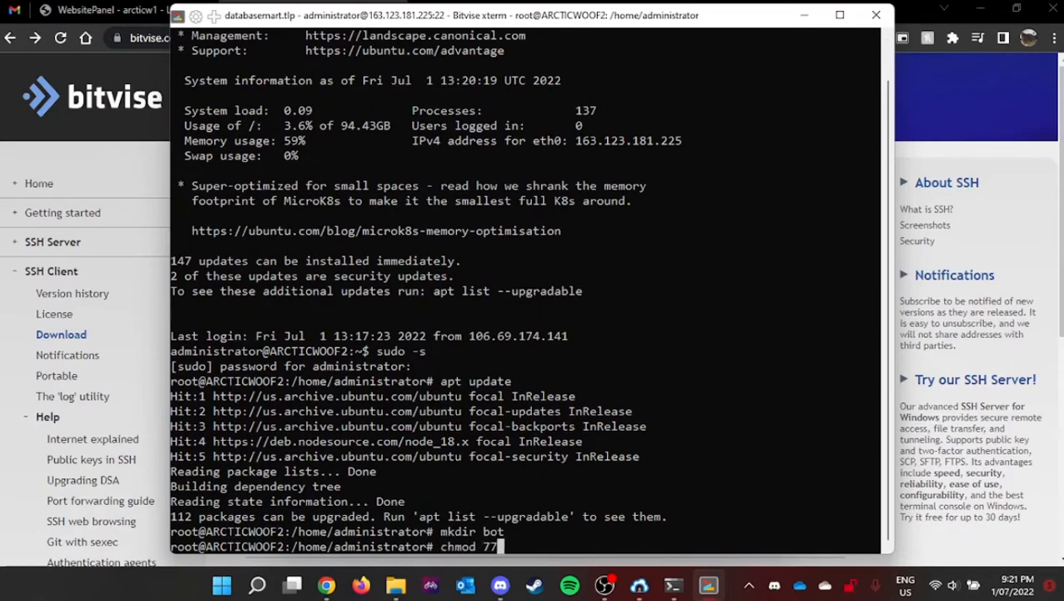
text(7)
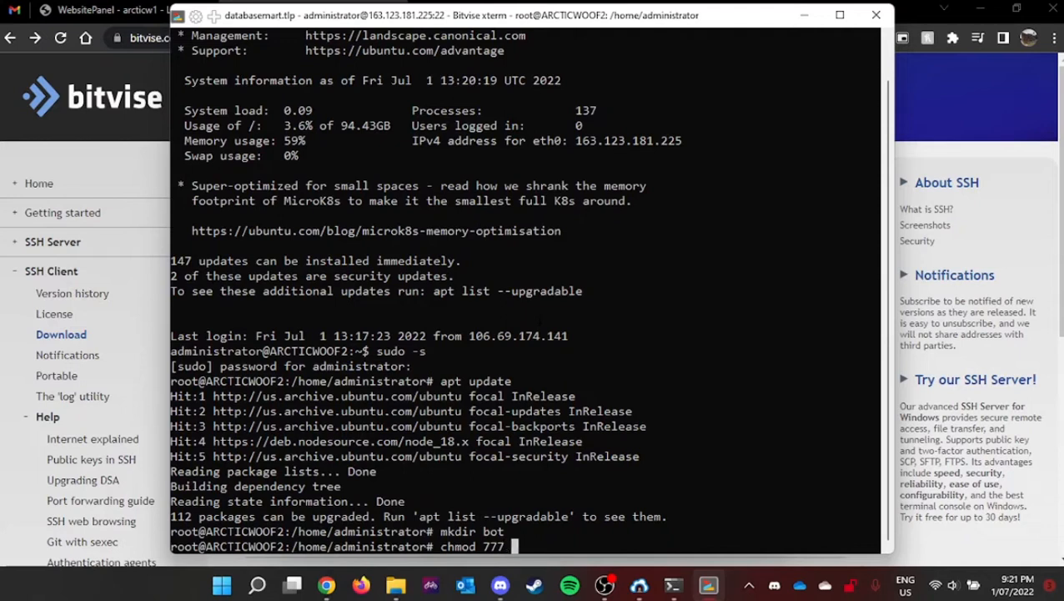
text(*)
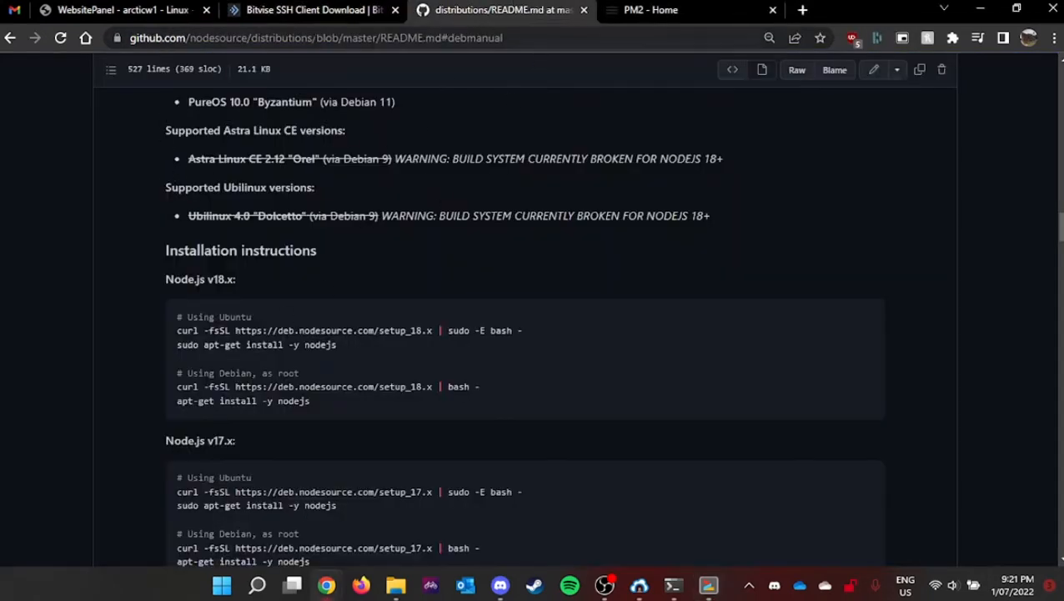
mouse_move(524, 359)
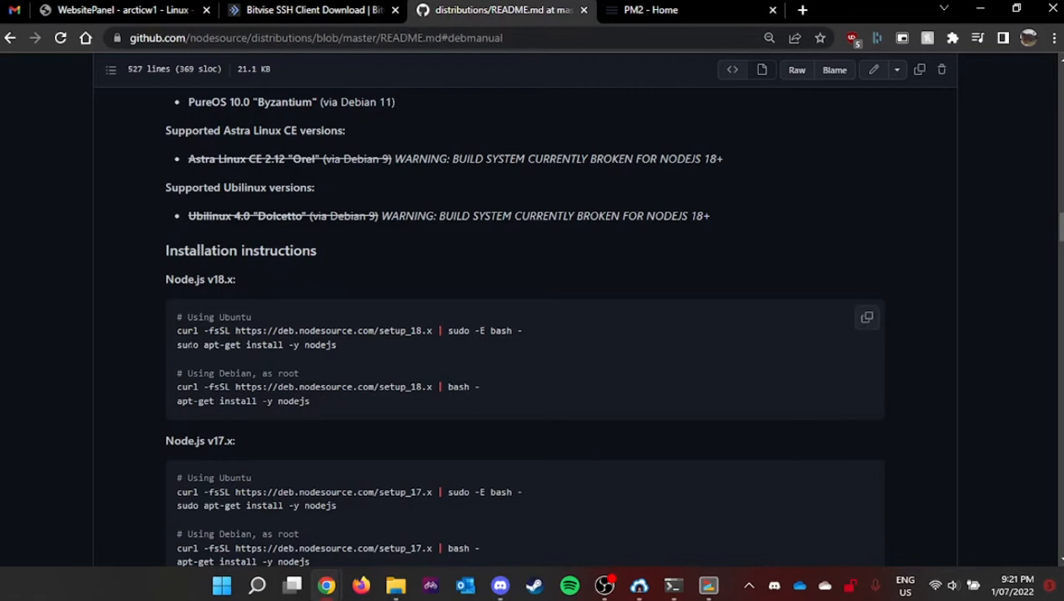
mouse_move(156, 254)
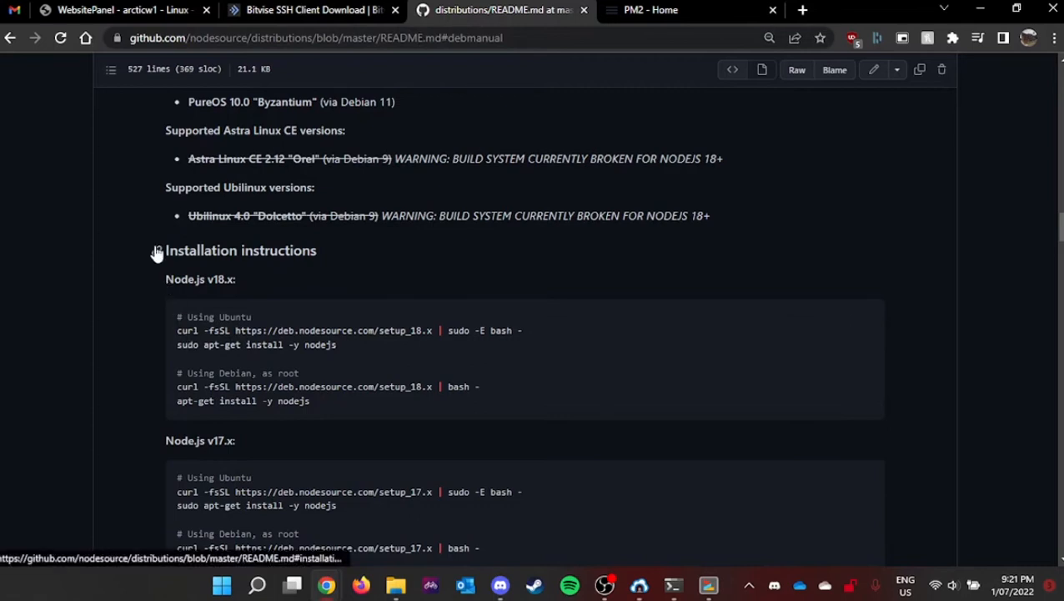
Jump from the NodeSource README table of contents to the Debian and Ubuntu installation instructions
scroll(up, 3)
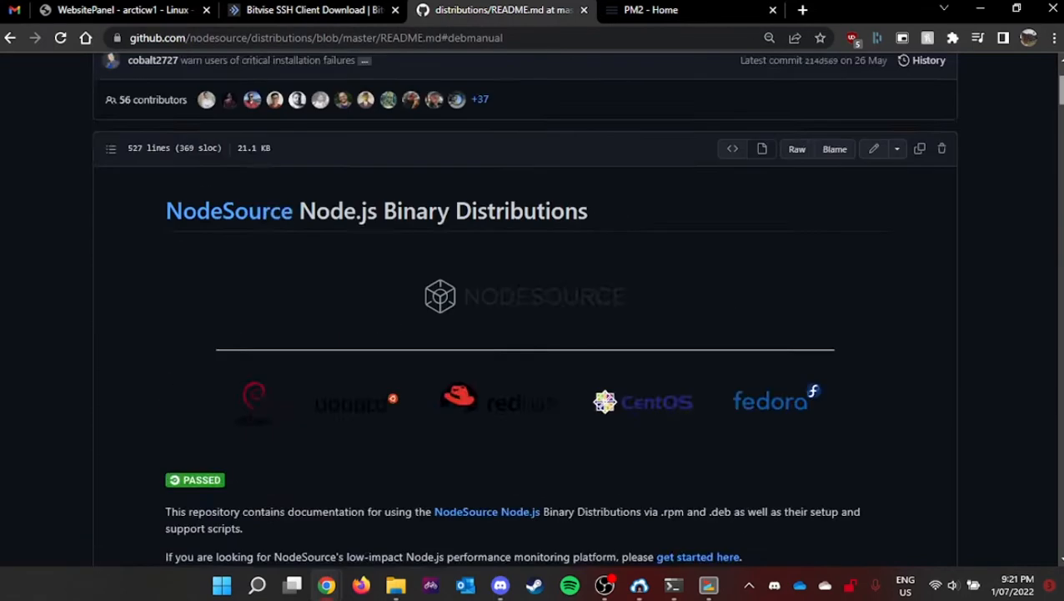
scroll(down, 3)
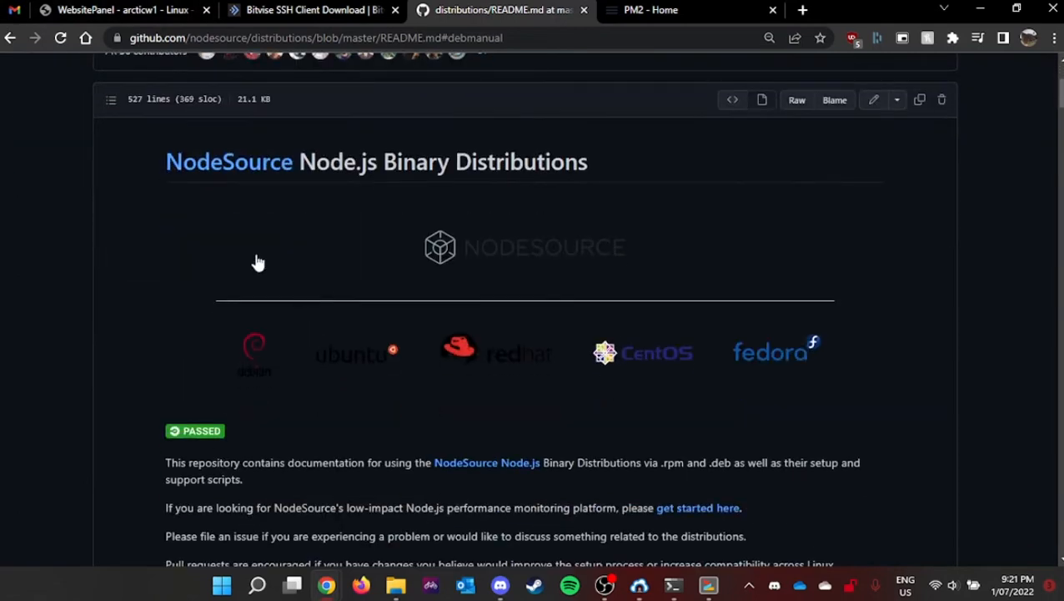
scroll(down, 3)
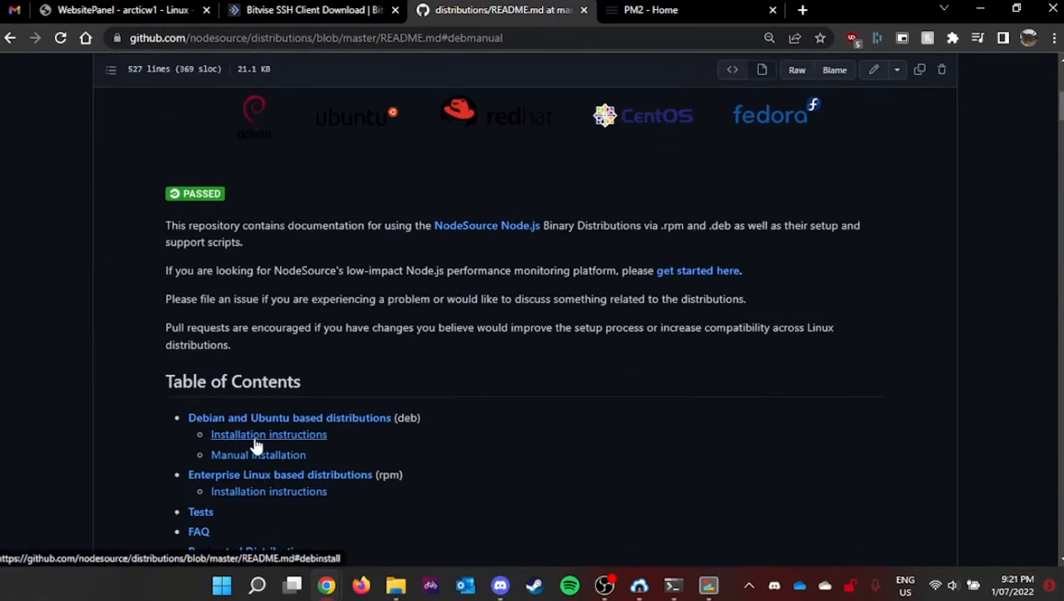
click(268, 434)
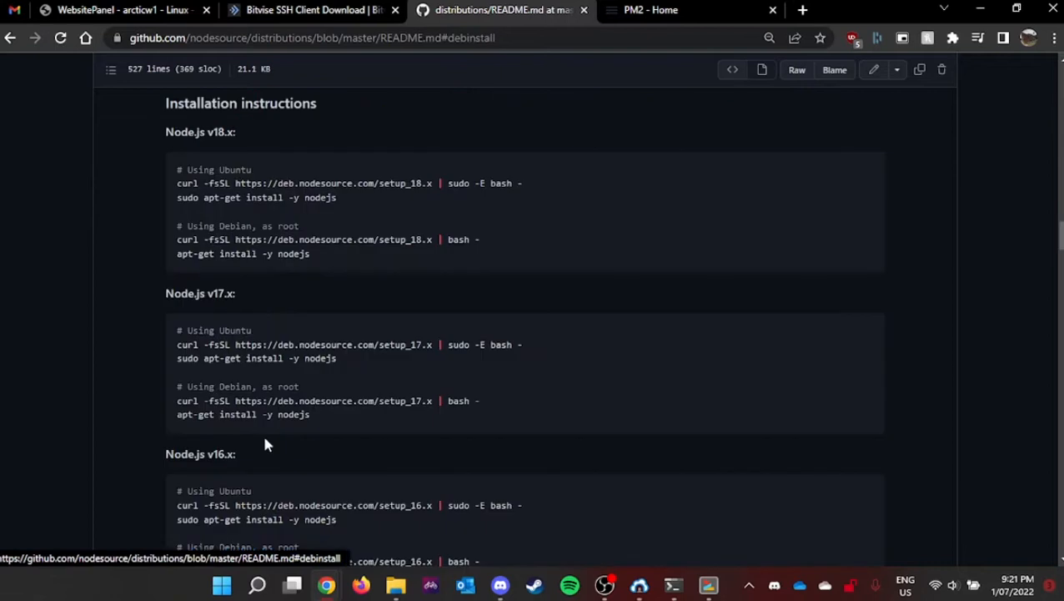
mouse_move(163, 138)
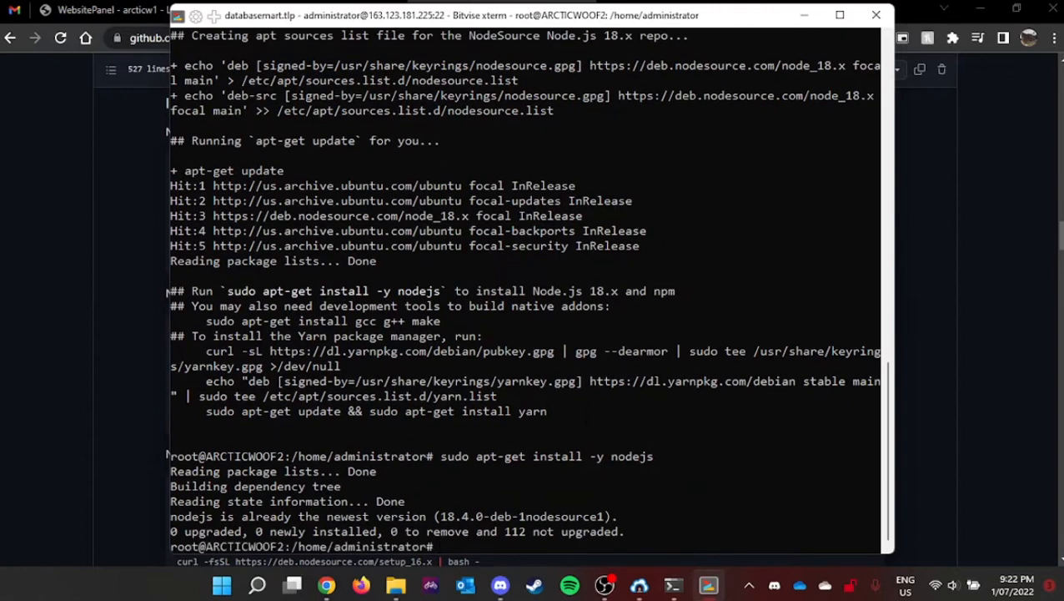
Run node to confirm Node.js 18.4.0 works, then leave the prompt with .exit
text(node)
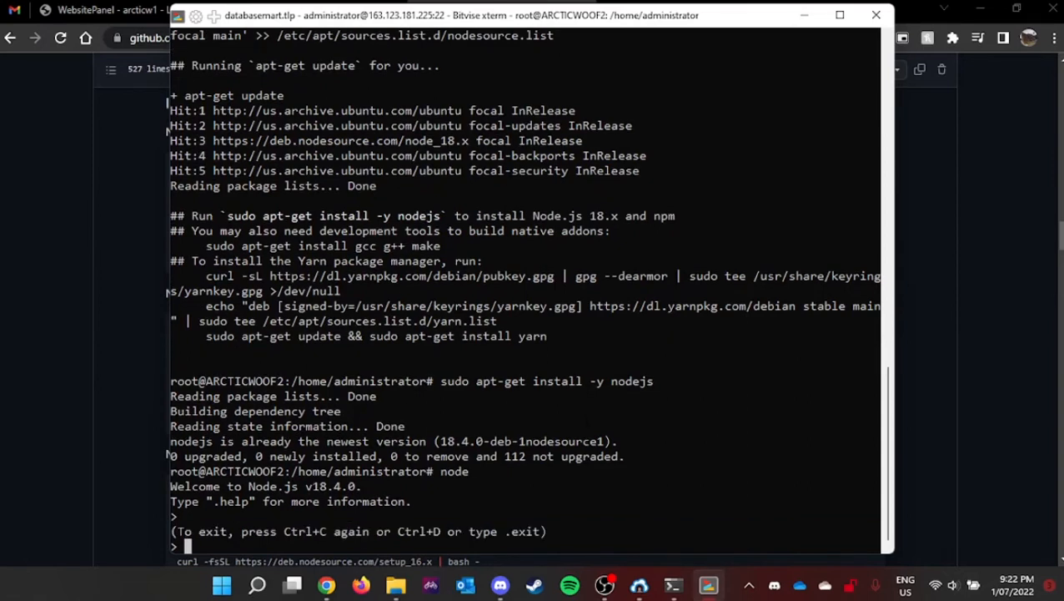
text(.e)
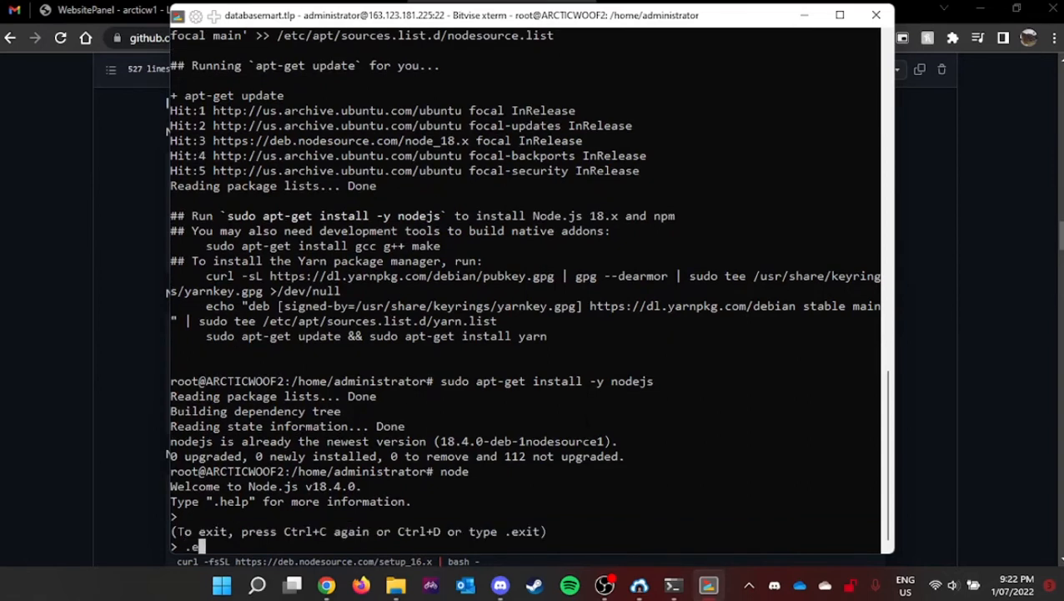
key(Return)
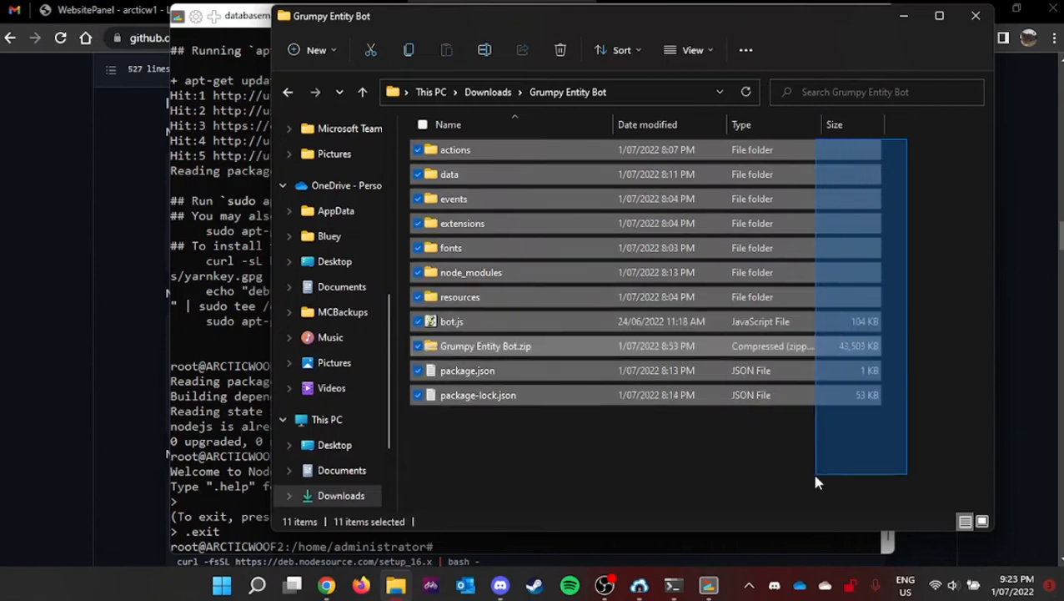
Select the bot.js file in the Grumpy Entity Bot folder under Downloads
click(450, 321)
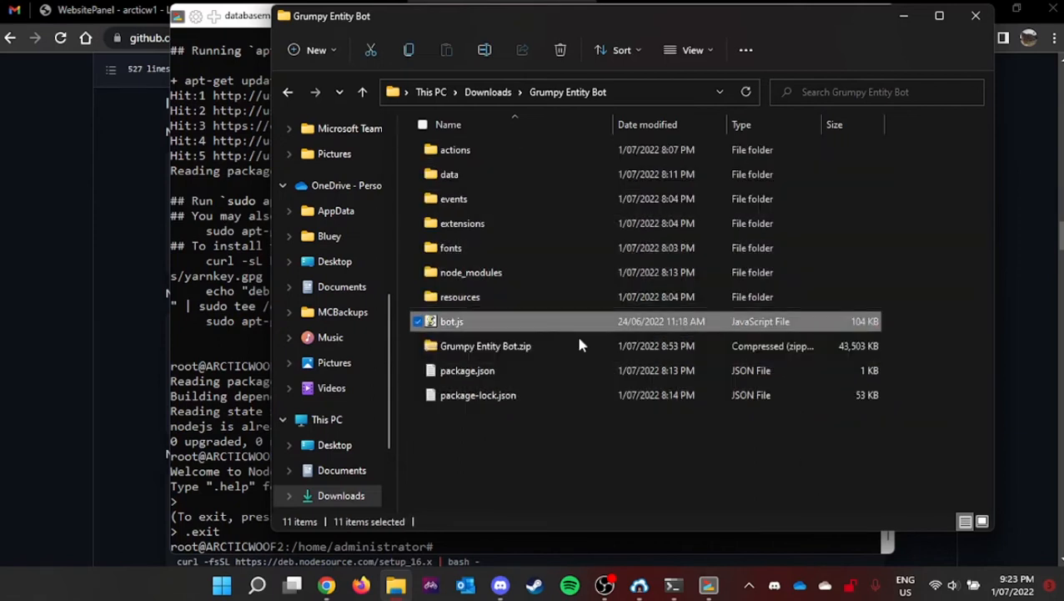
click(485, 345)
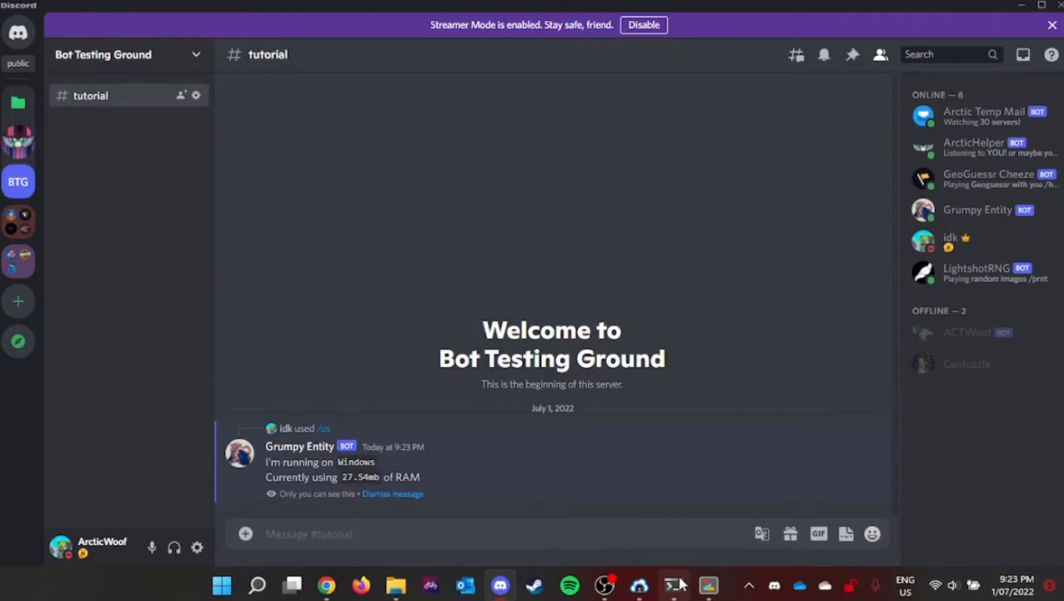
Run the bot's slash command in #tutorial and read its reply: Windows, 27.54mb RAM
click(674, 583)
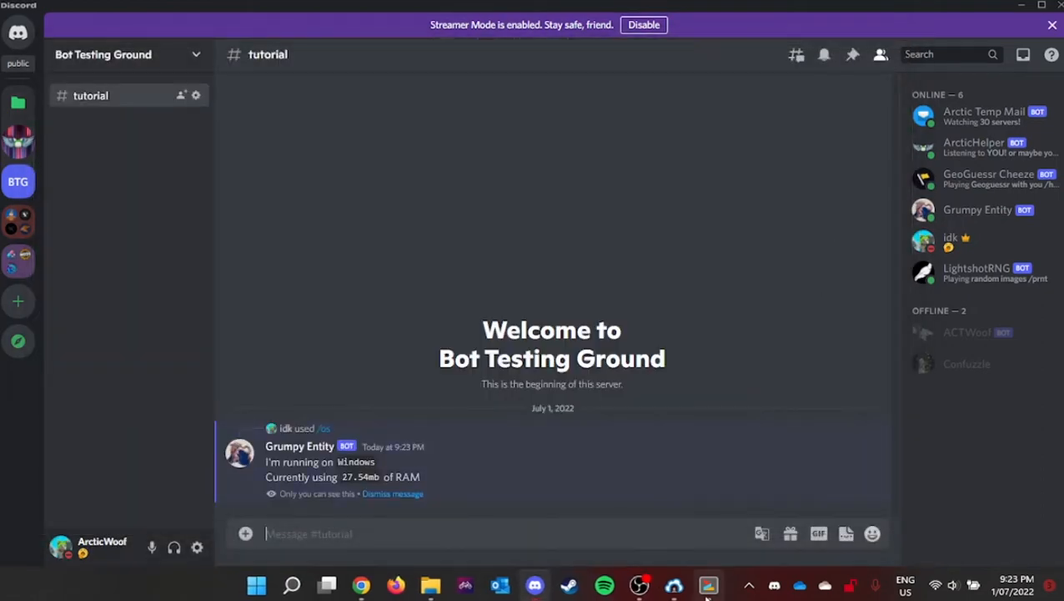
click(708, 584)
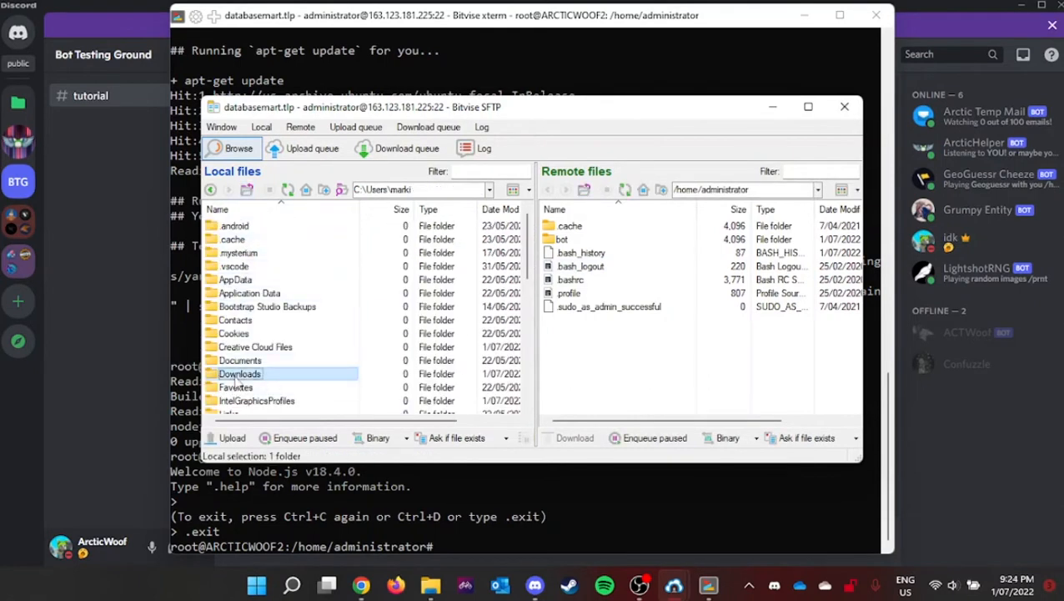
Upload Grumpy Entity Bot.zip from local Downloads into /home/administrator/bot via SFTP
double_click(241, 374)
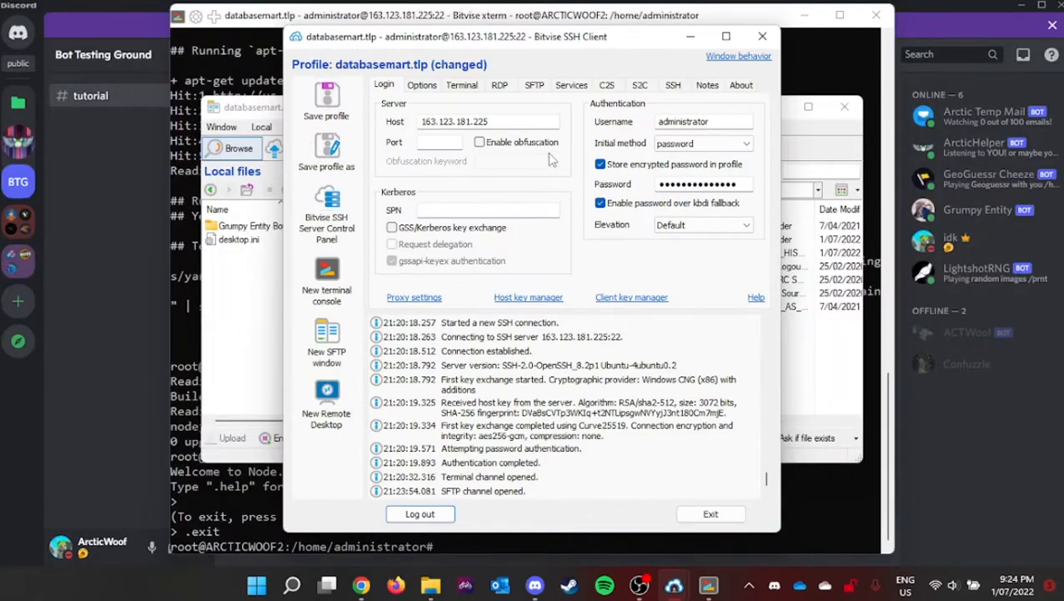
mouse_move(327, 331)
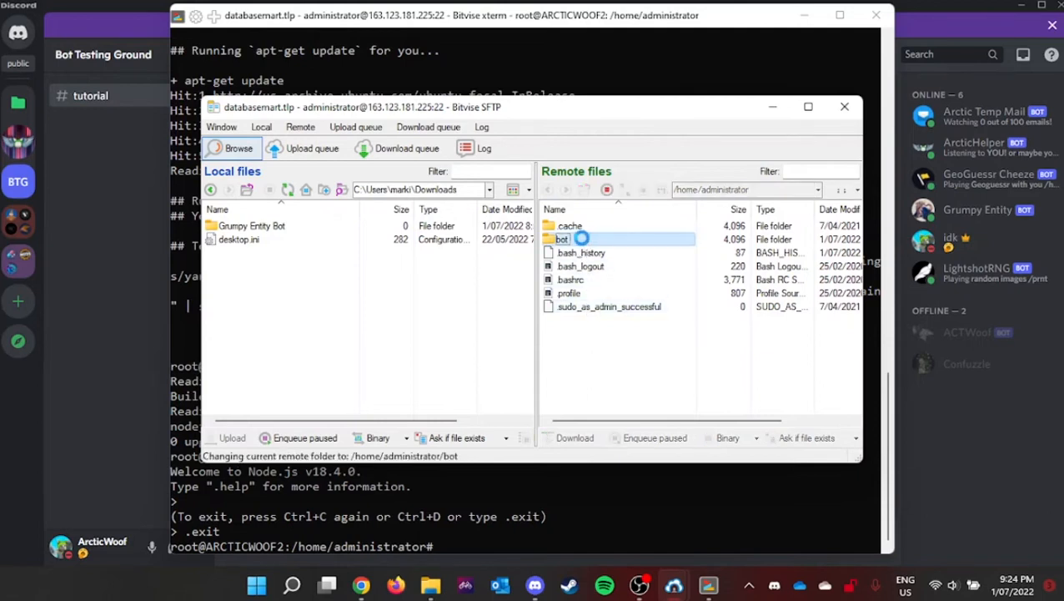
double_click(563, 241)
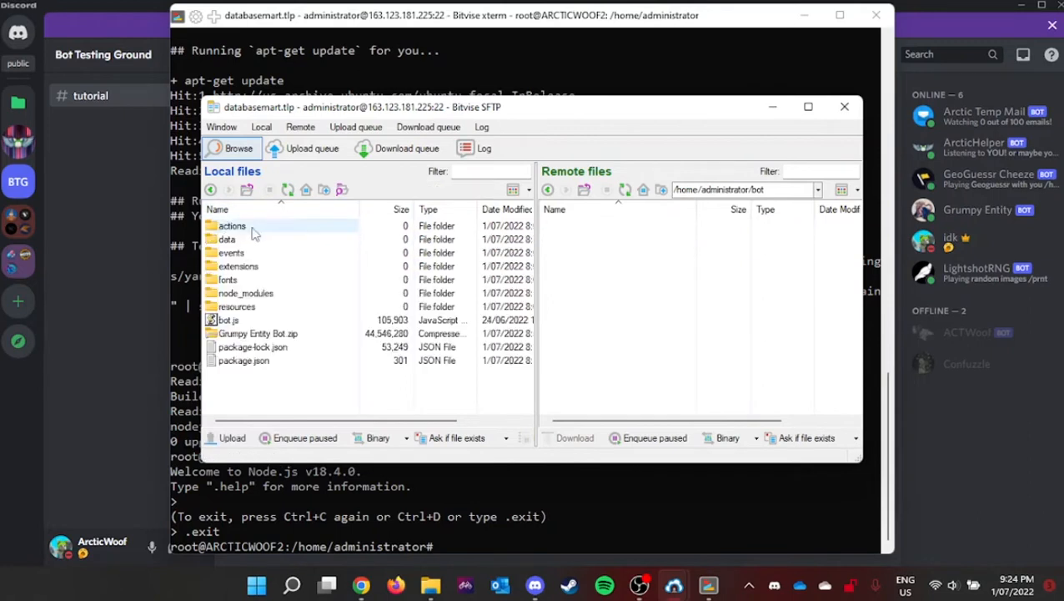
click(257, 333)
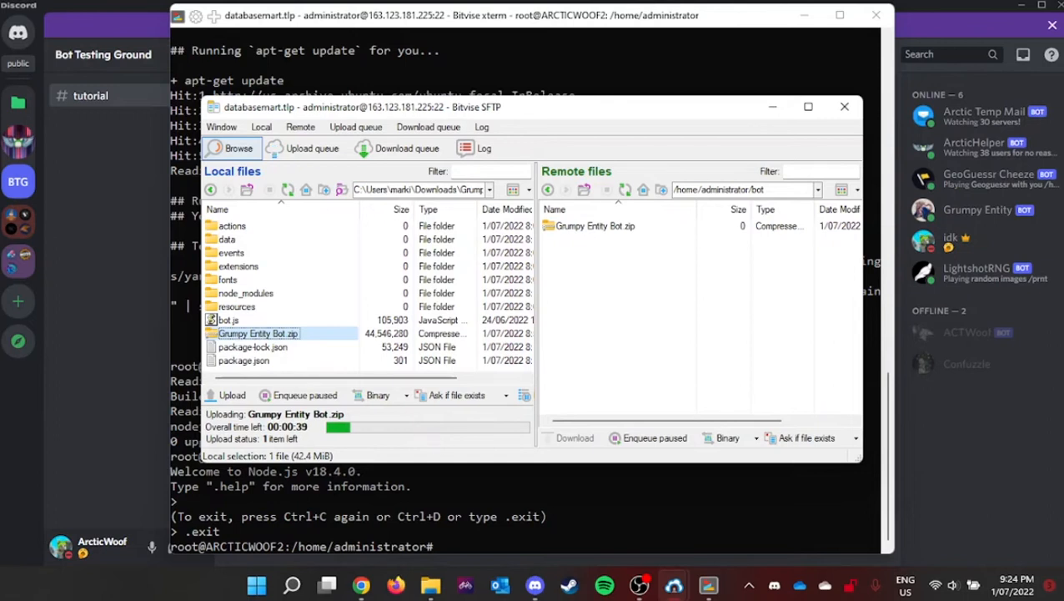
click(844, 107)
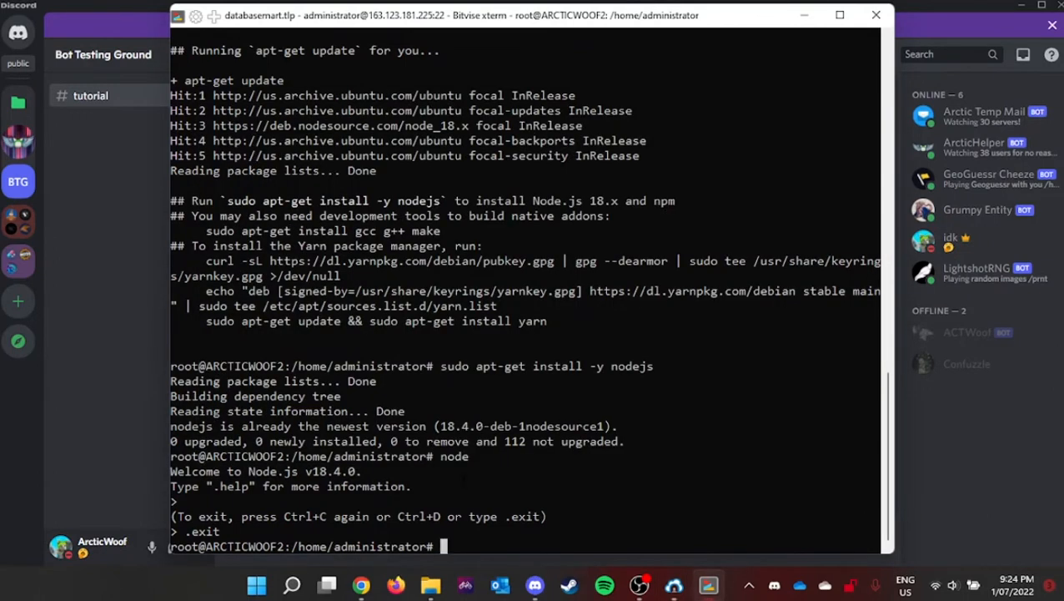
Run apt install unzip so the server can extract archives
text(u)
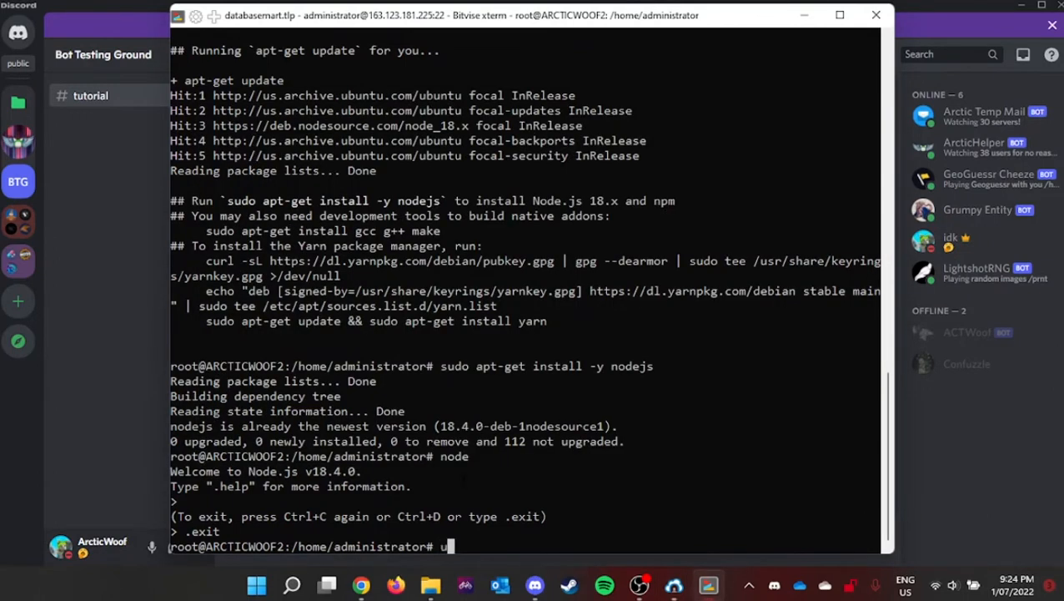
text(pt)
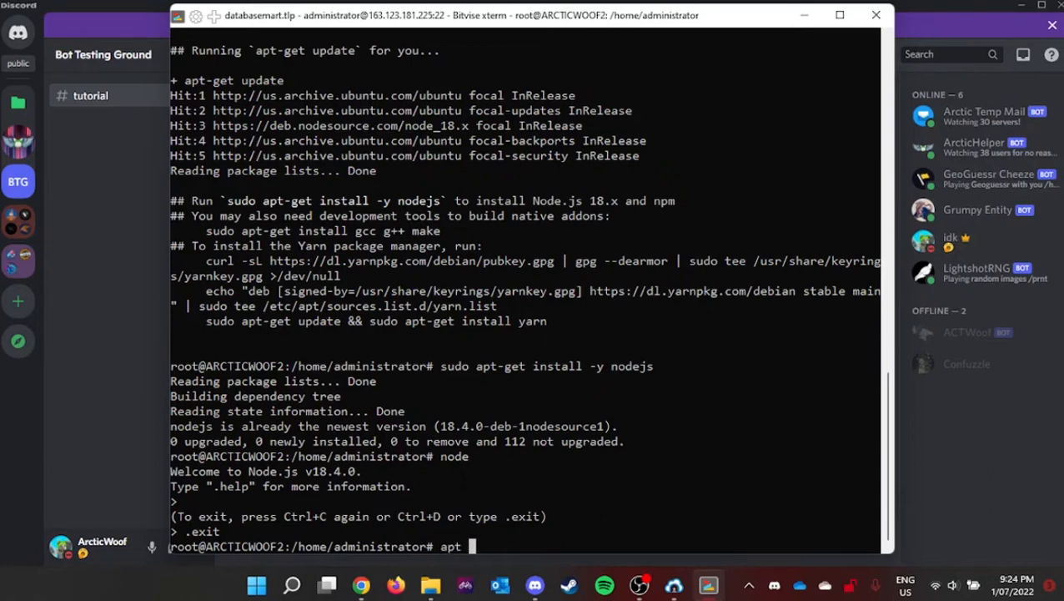
text(install unzip)
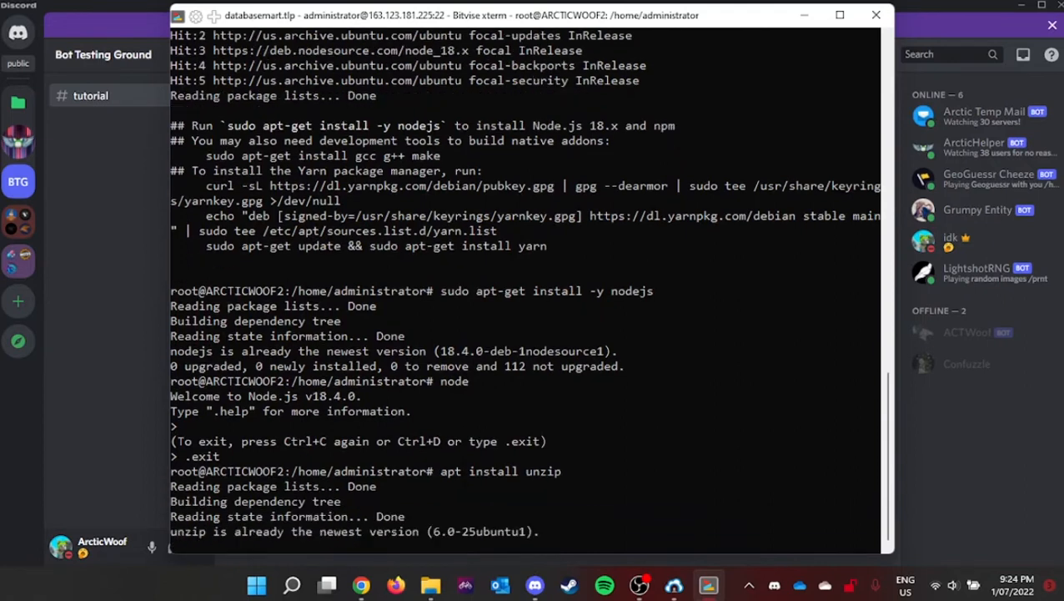
scroll(down, 3)
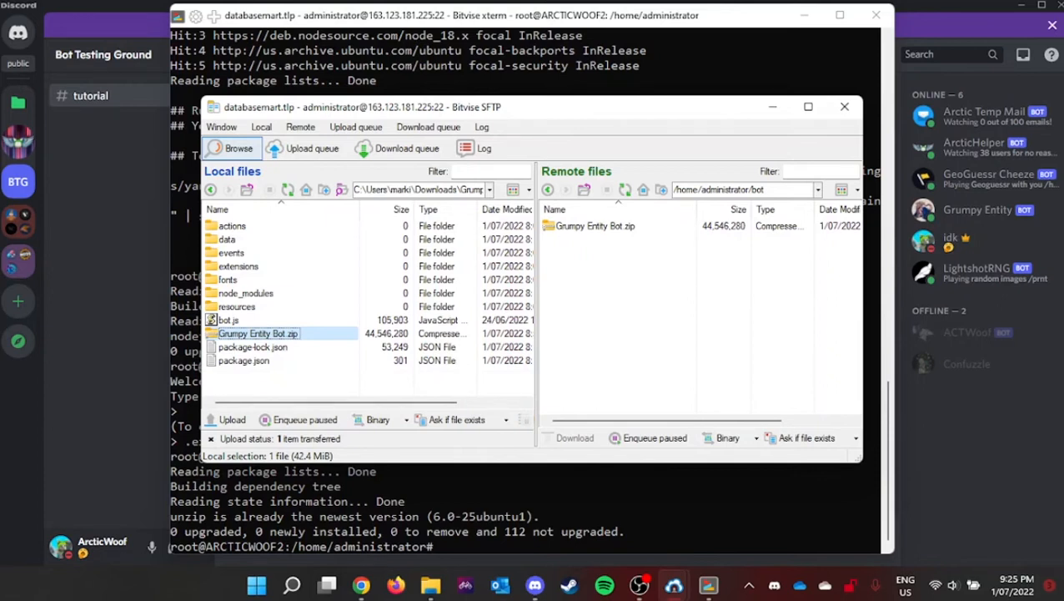
click(844, 107)
text(ls)
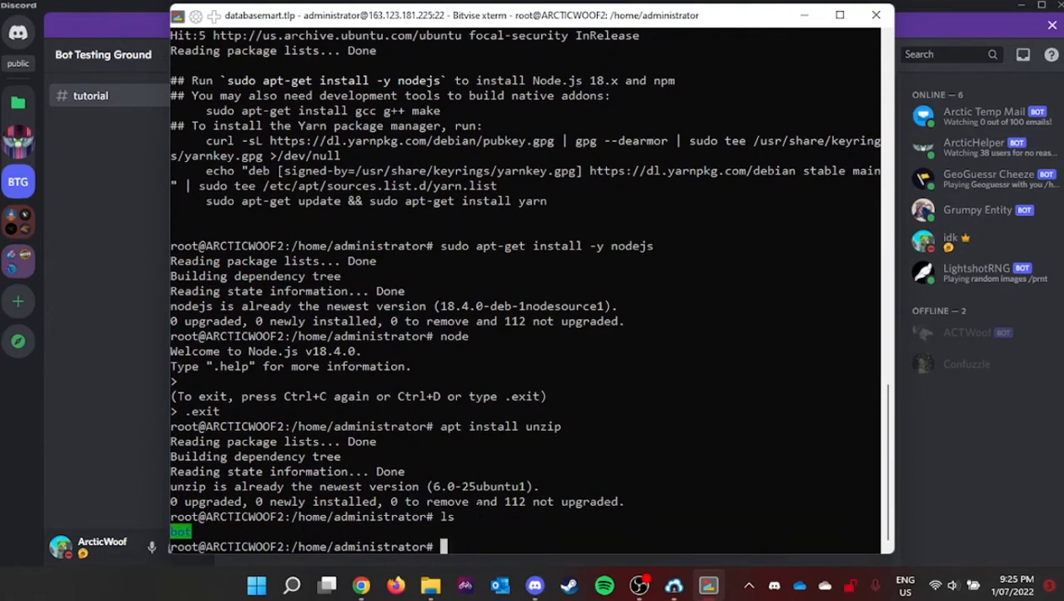
Enter the bot folder and unzip 'Grumpy Entity Bot.zip', revealing bot.js, node_modules and package.json
text(cd bo)
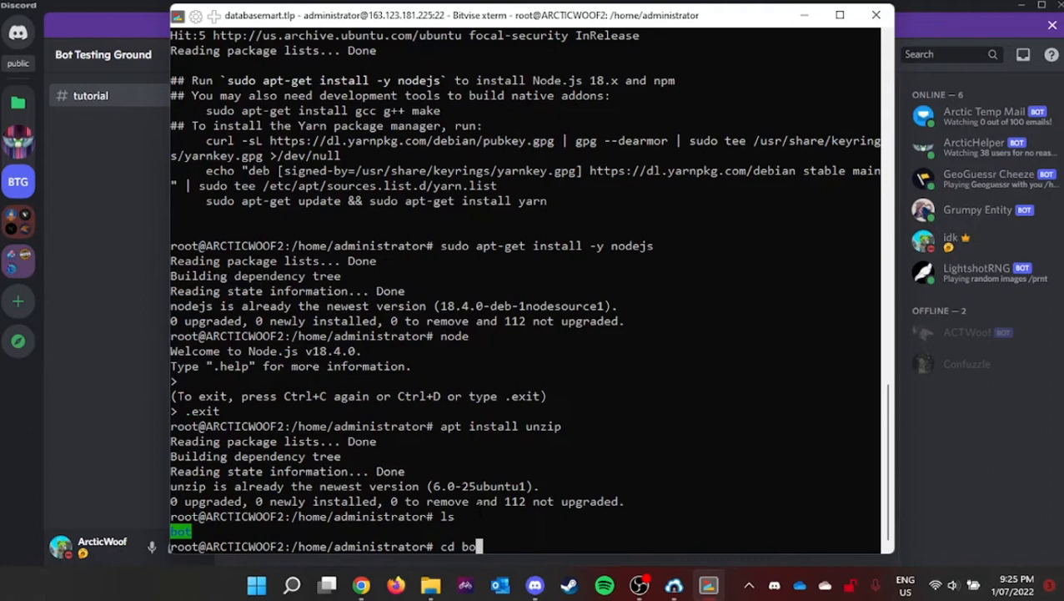
key(Return)
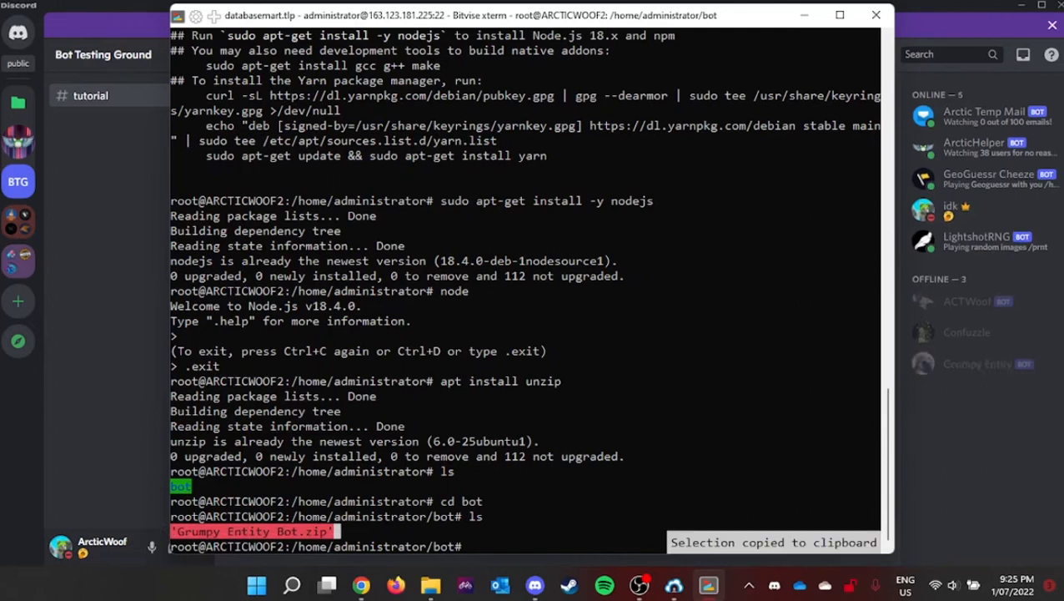
text(unzip)
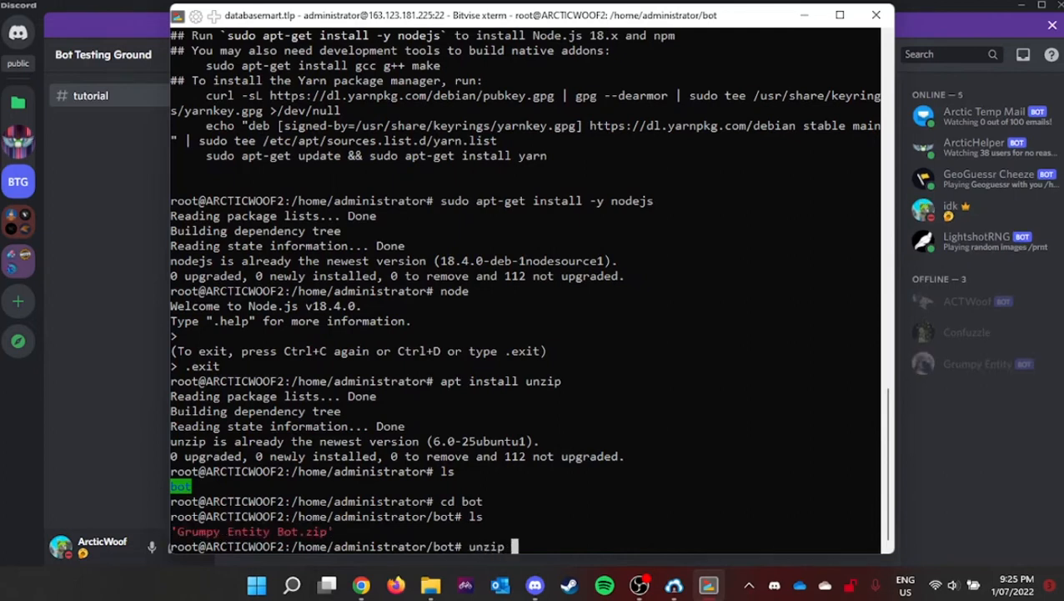
text('Grumpy Entity Bot.zip')
text(ls)
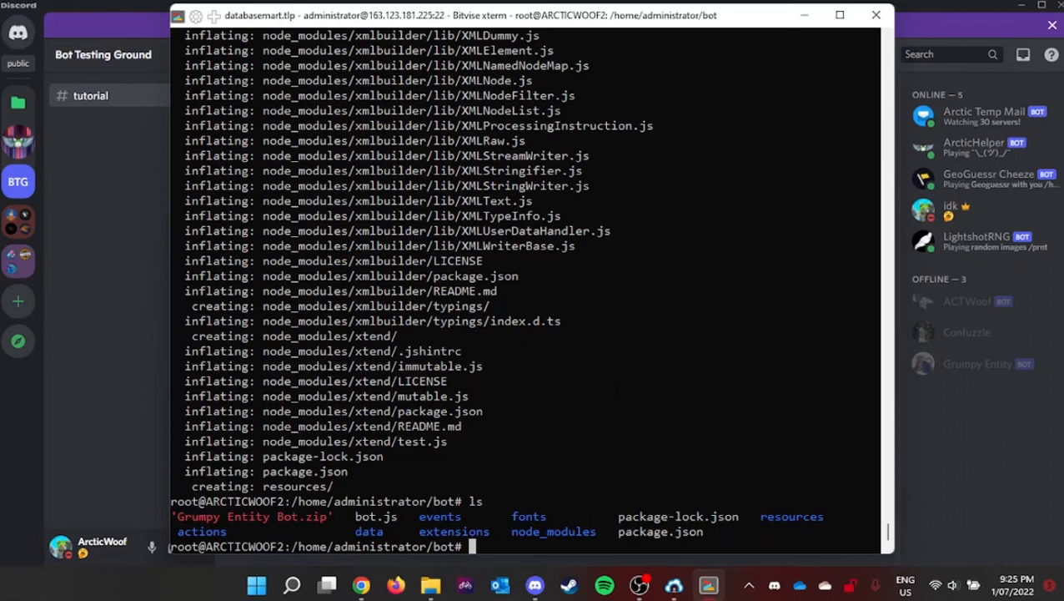
text(node)
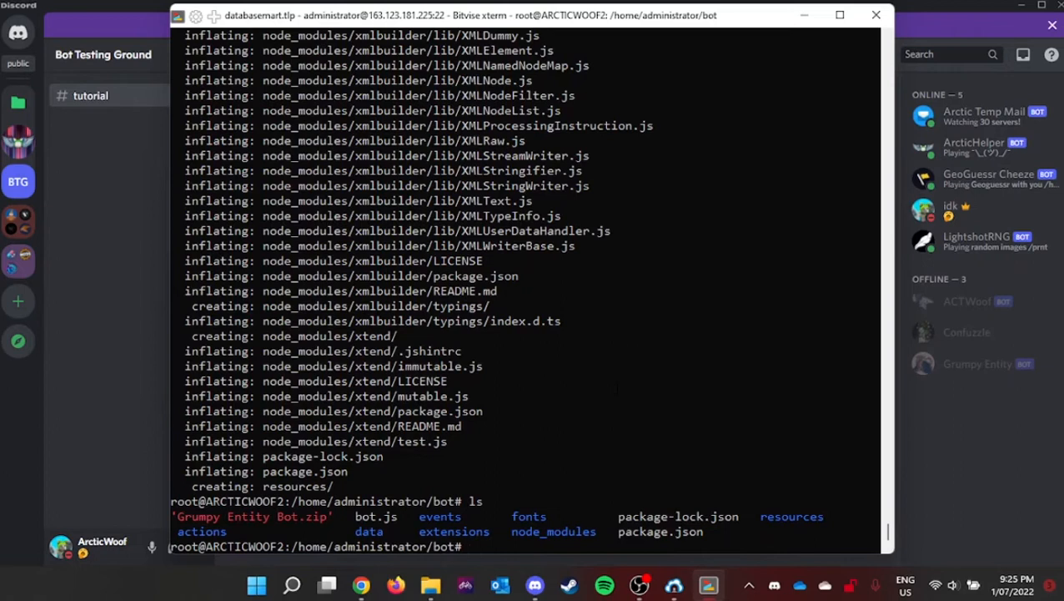
Run npm install then node . so the bot reports Bot is ready!
text(npm install)
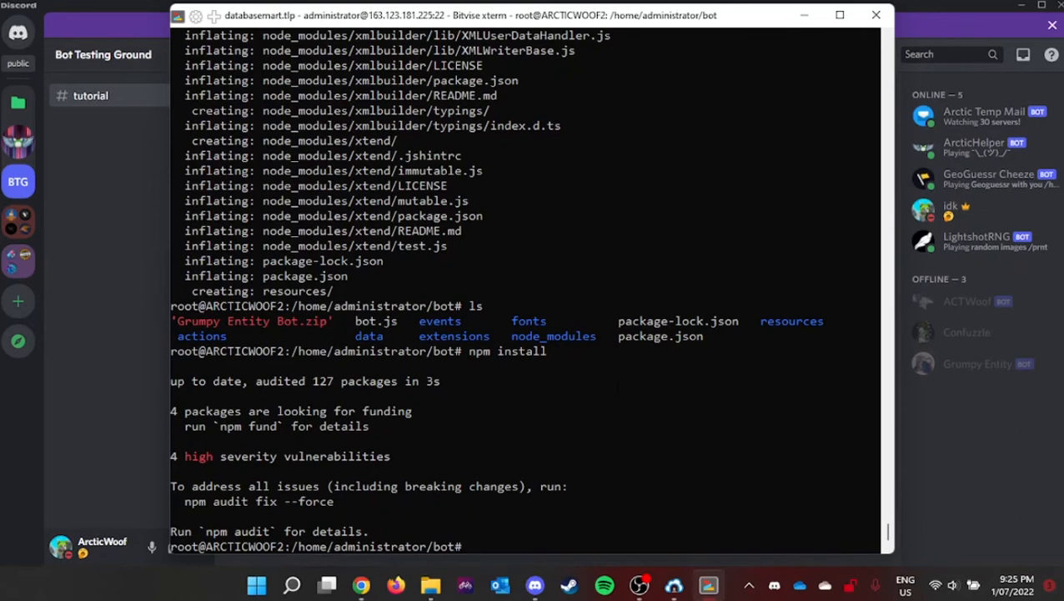
text(node .)
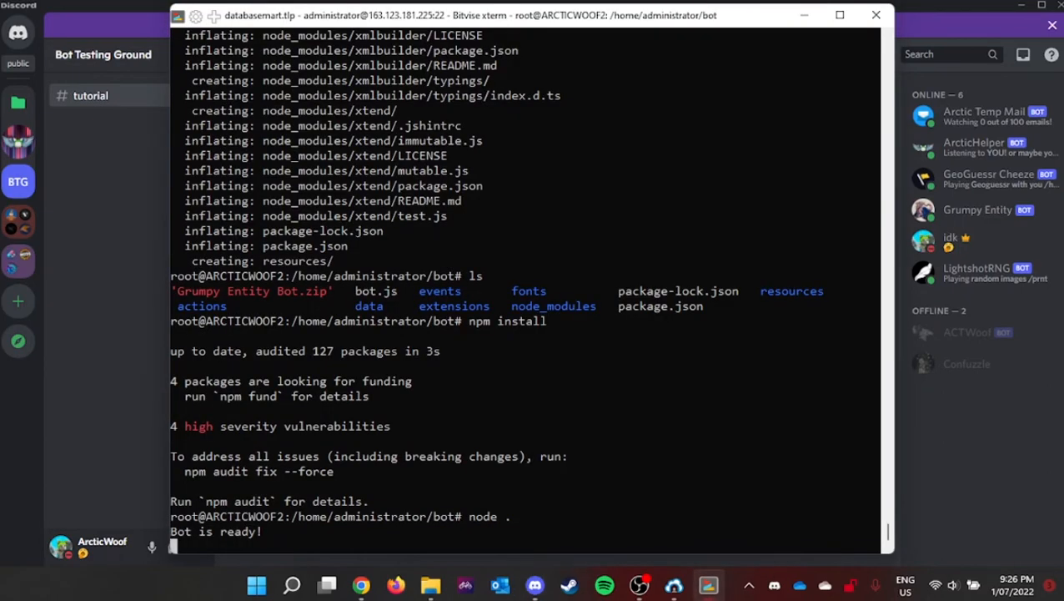
mouse_move(360, 584)
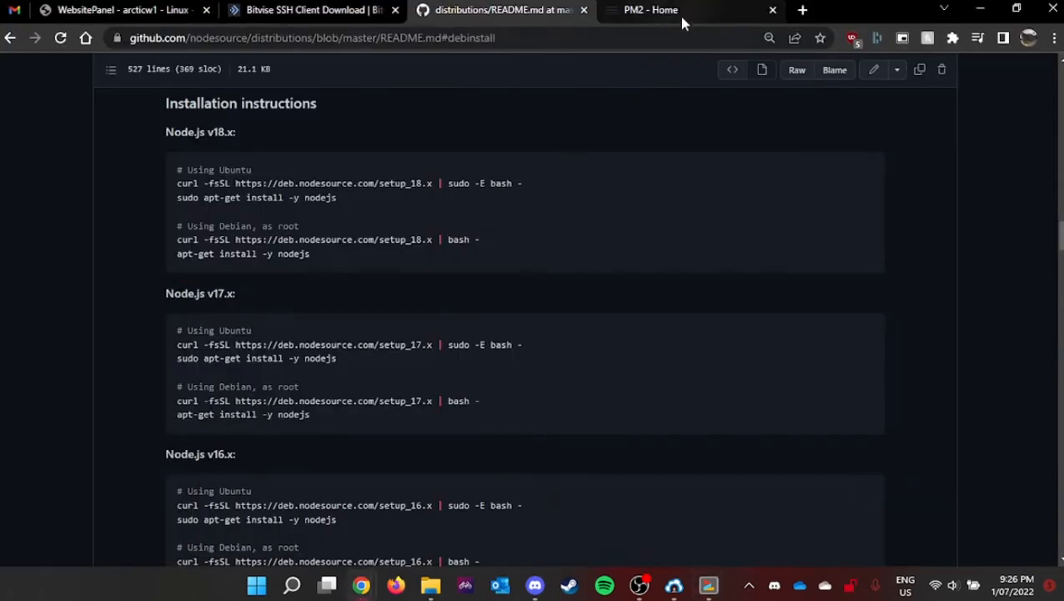
Select the 'npm install pm2 -g' command on the PM2 home page to copy it
click(651, 10)
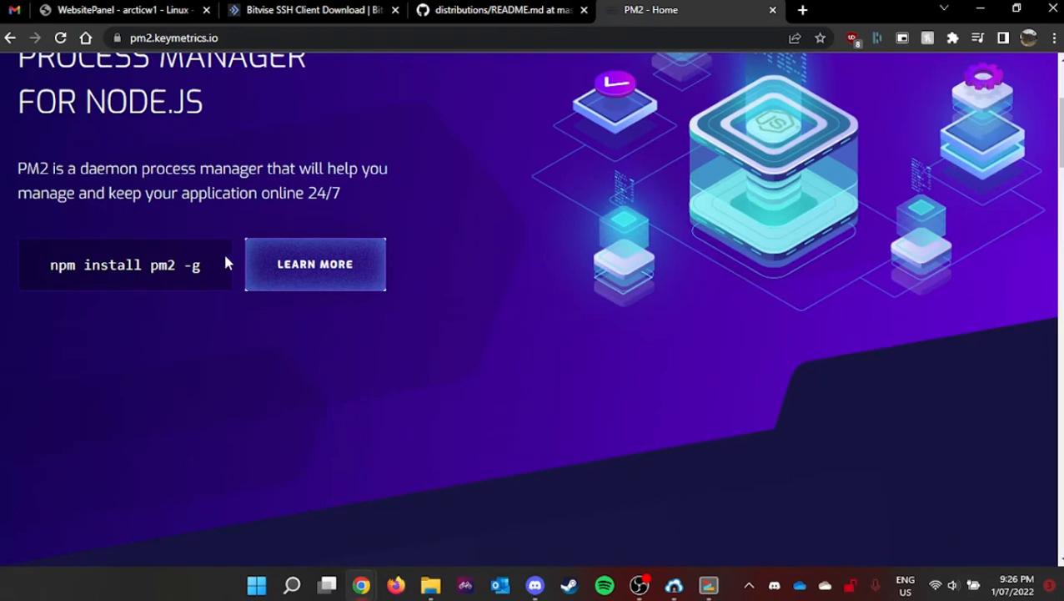
double_click(125, 264)
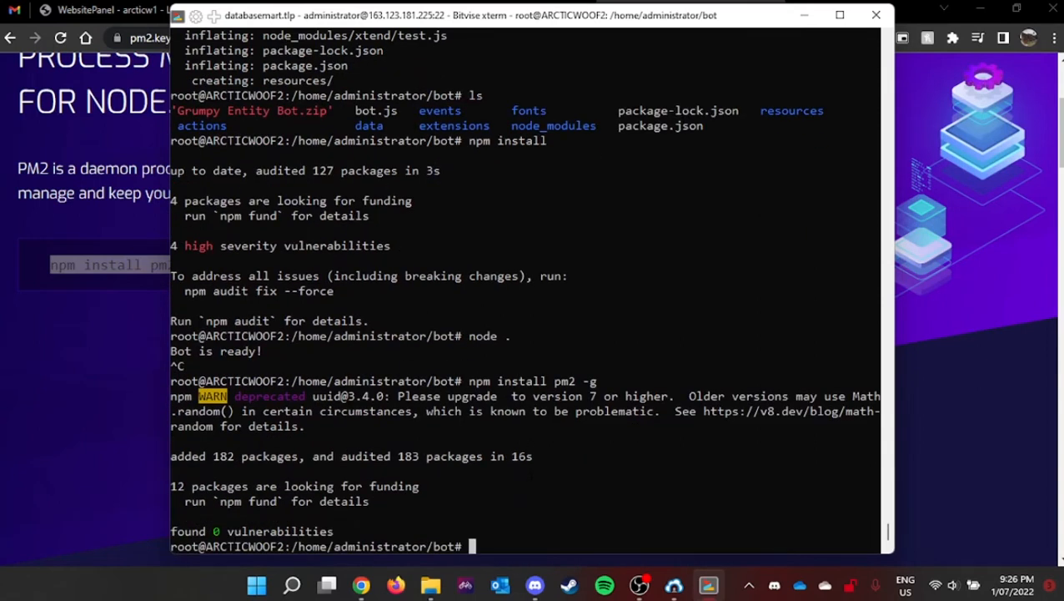
Run pm2 with no arguments to view its usage help
text(pm)
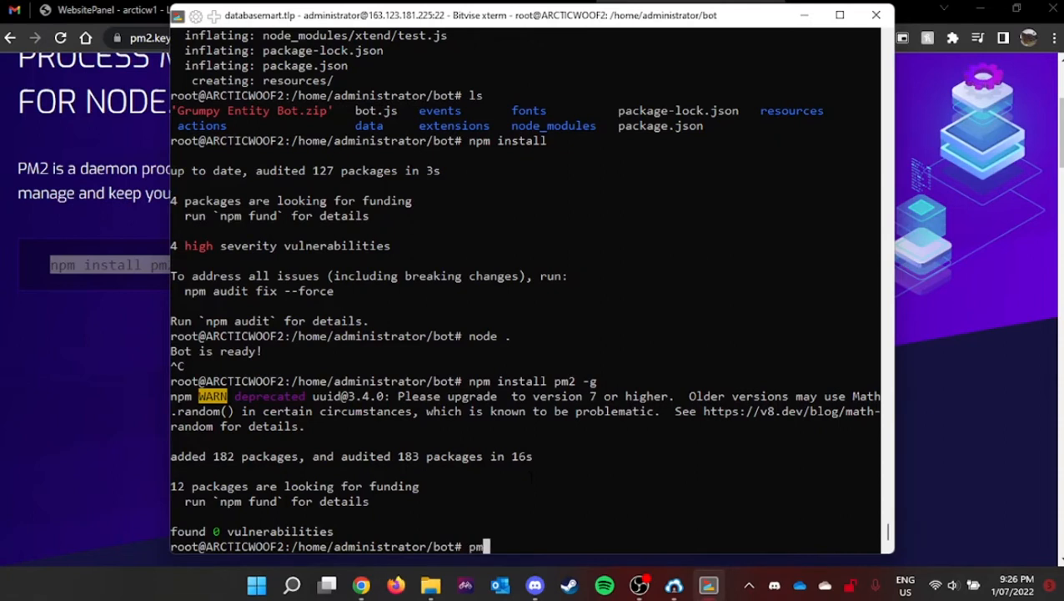
key(Return)
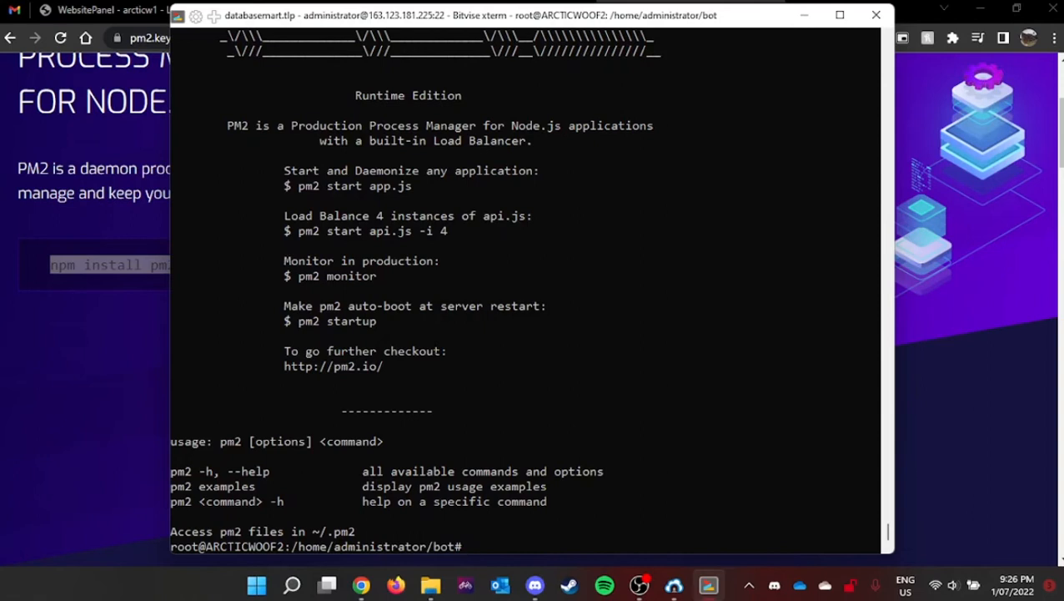
Launch the bot with 'pm2 start bot.js' so it is listed as online
text(pm2)
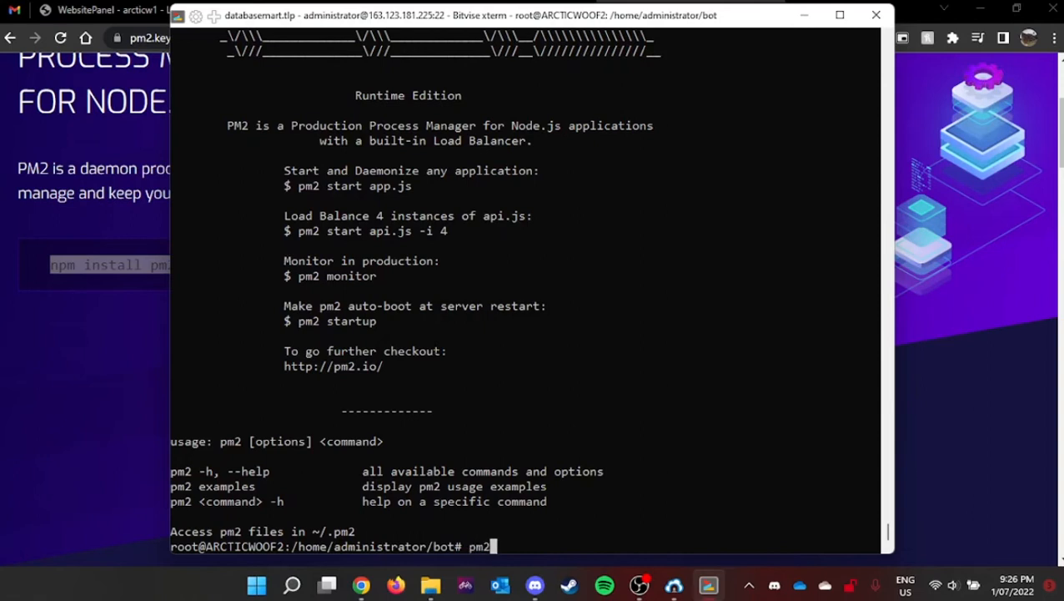
text(start)
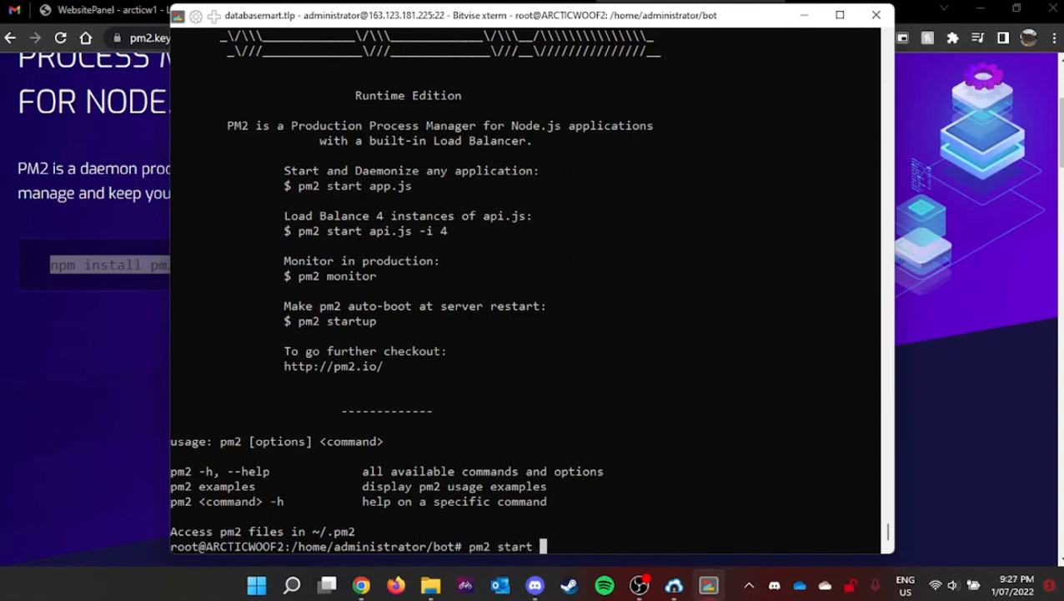
text(bot.js)
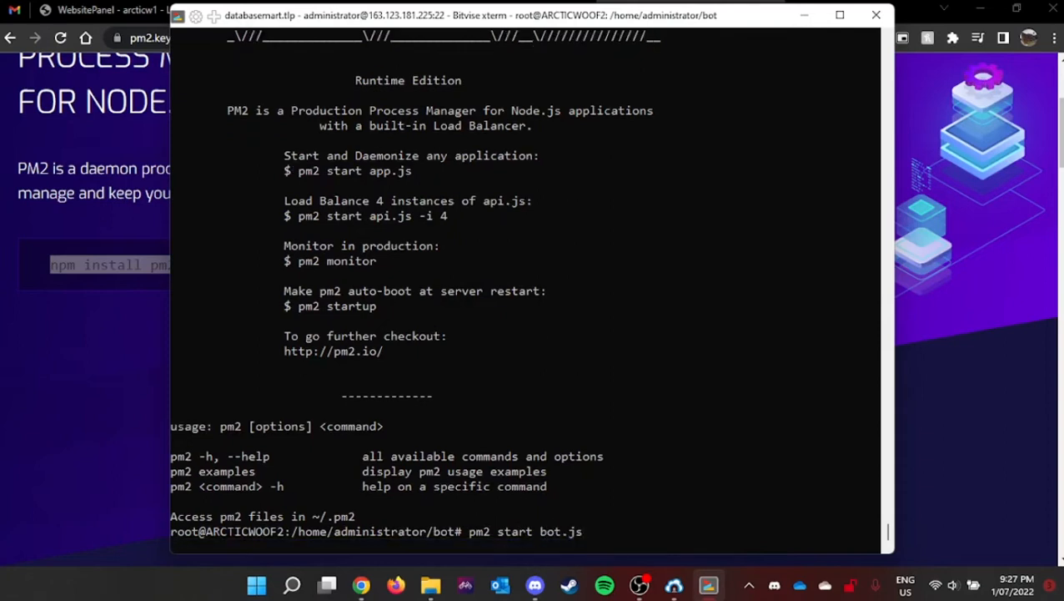
key(Return)
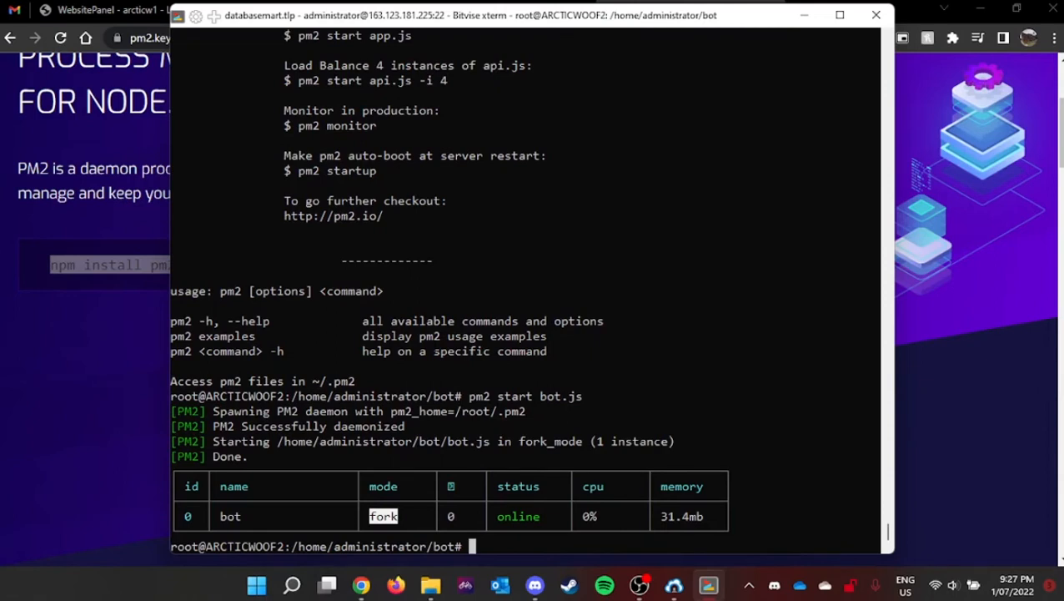
click(534, 584)
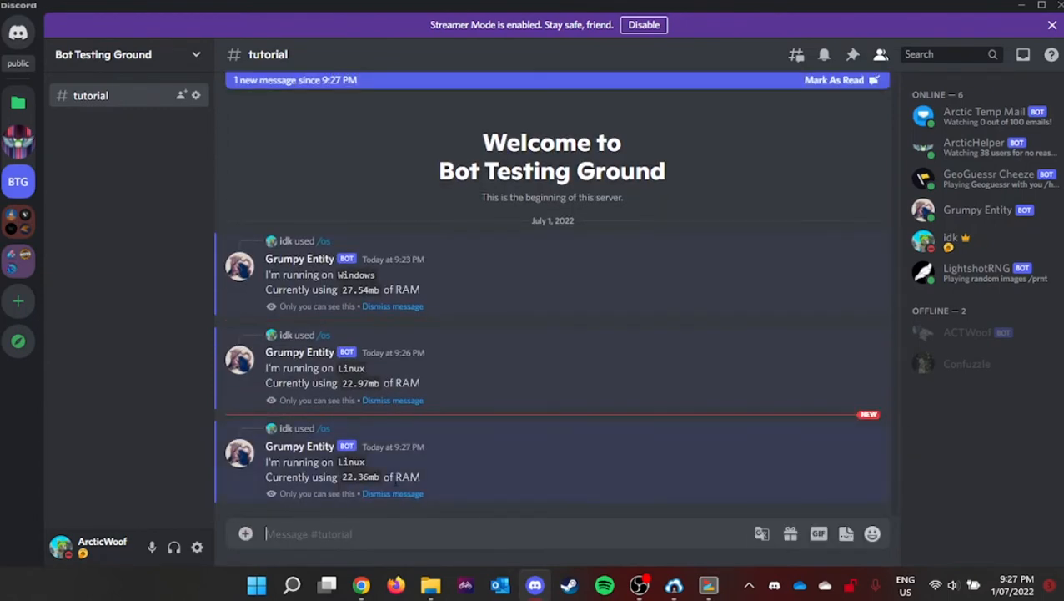
Dismiss the bot's Linux and Windows status replies in the #tutorial channel
click(392, 400)
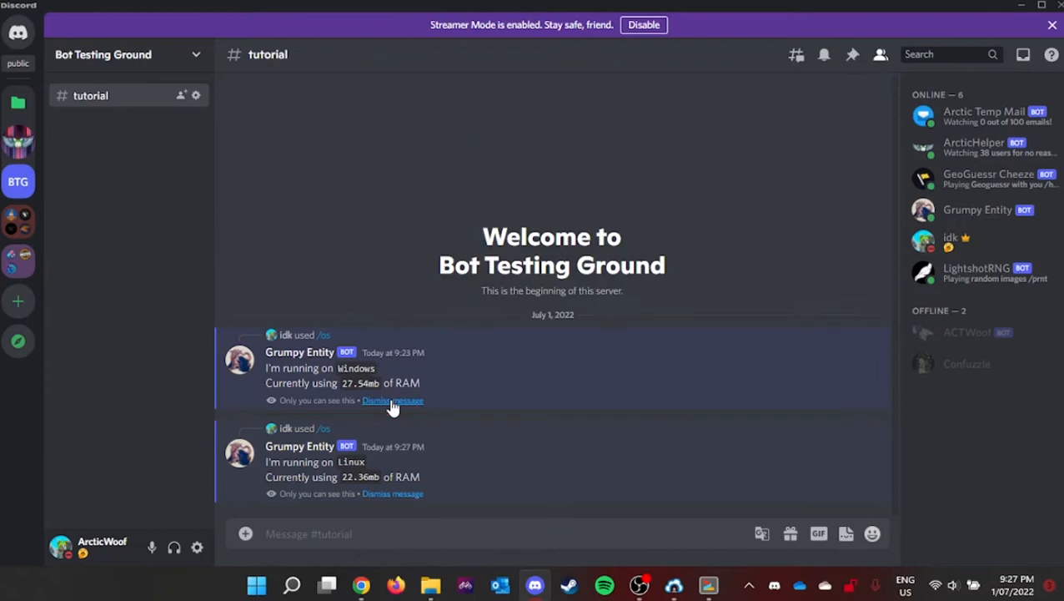
click(394, 401)
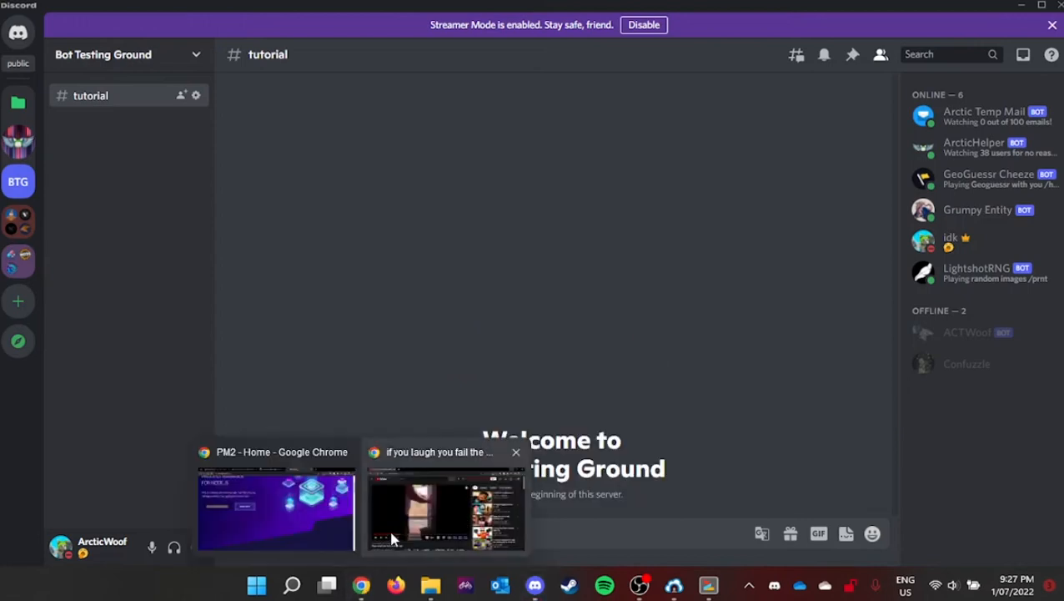
Go to Monitor PM2 from the home page and sign in to PM2.io
click(276, 509)
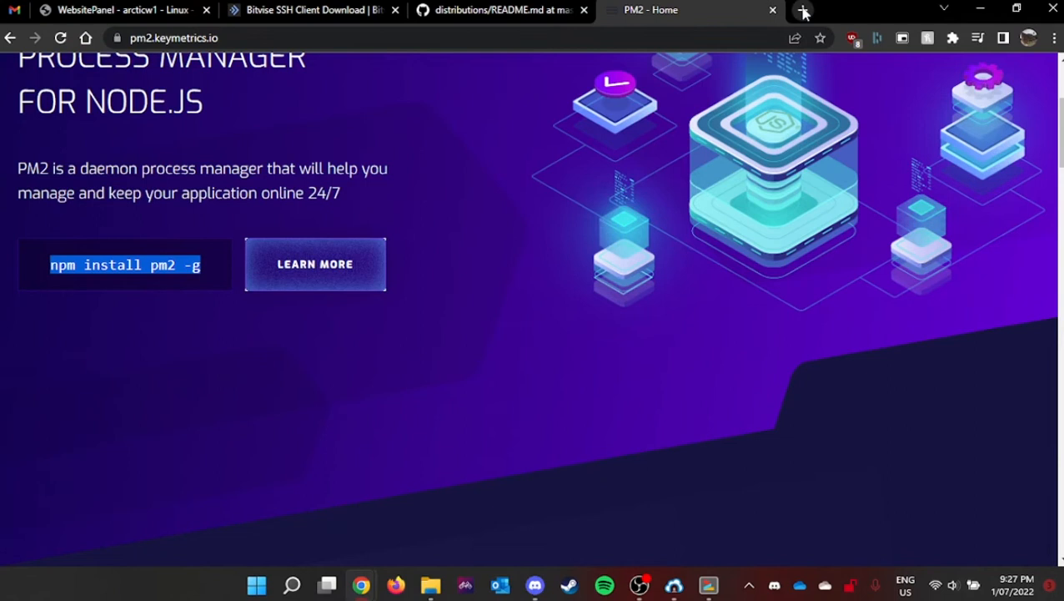
scroll(up, 3)
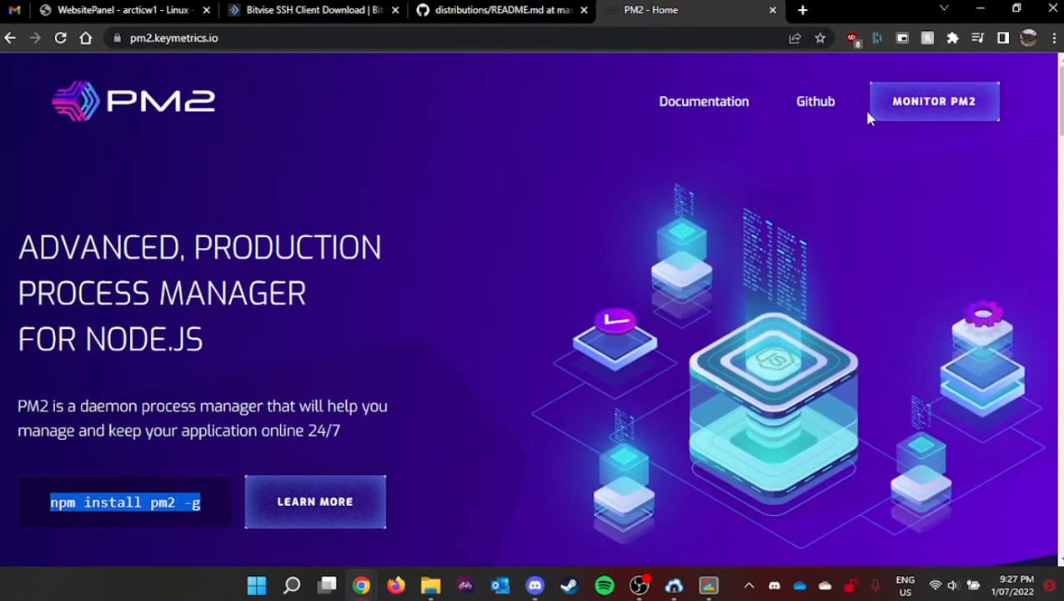
mouse_move(934, 108)
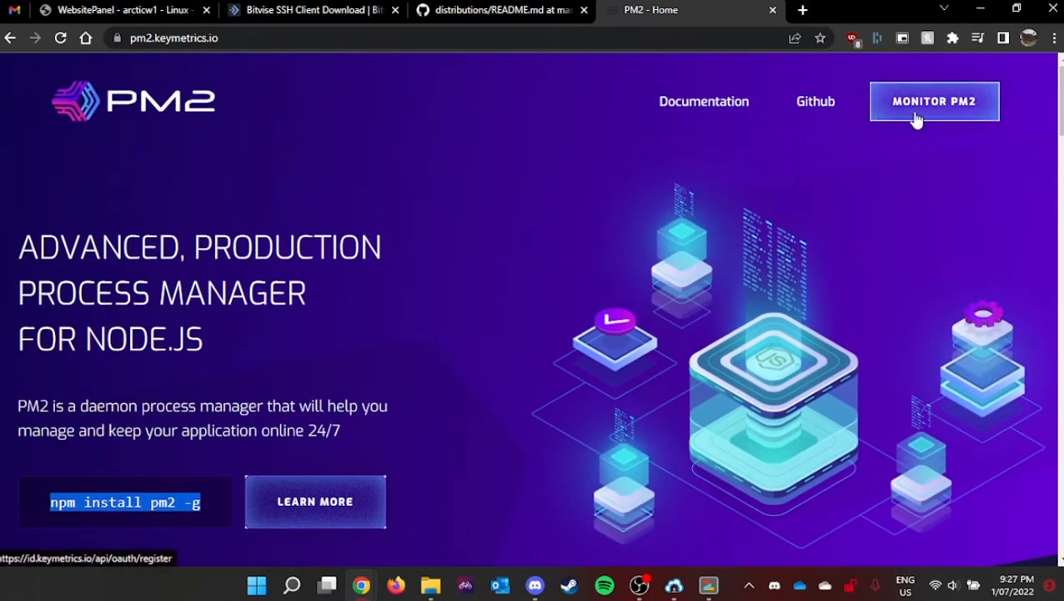
mouse_move(935, 101)
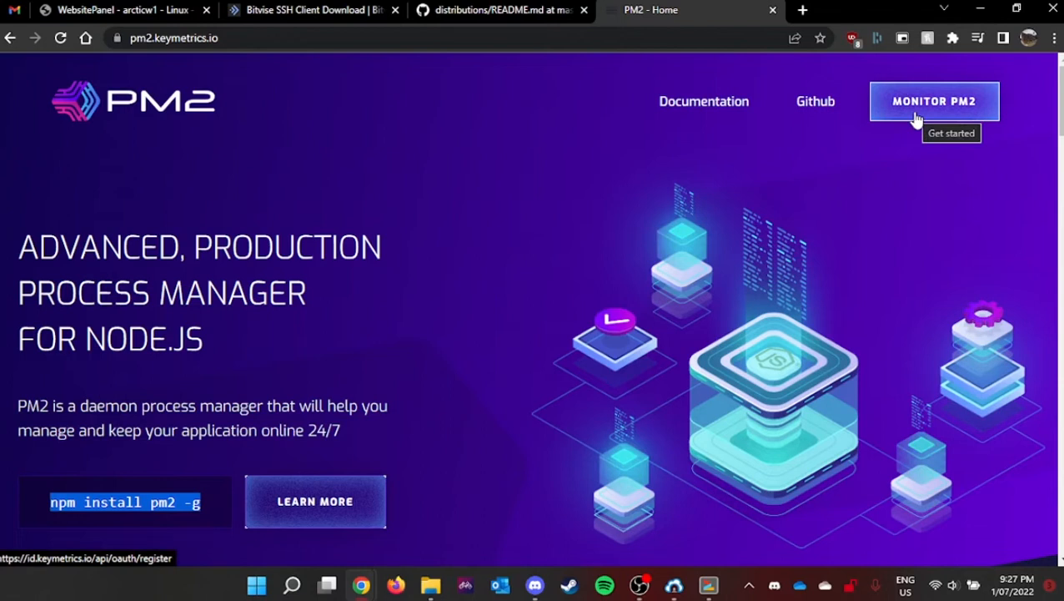
click(935, 101)
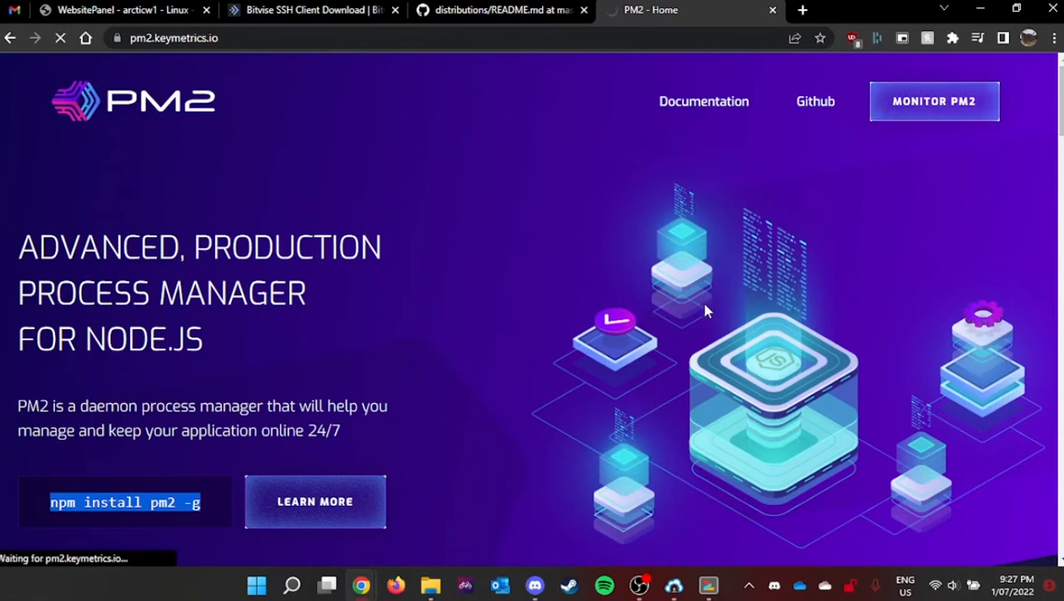
click(934, 102)
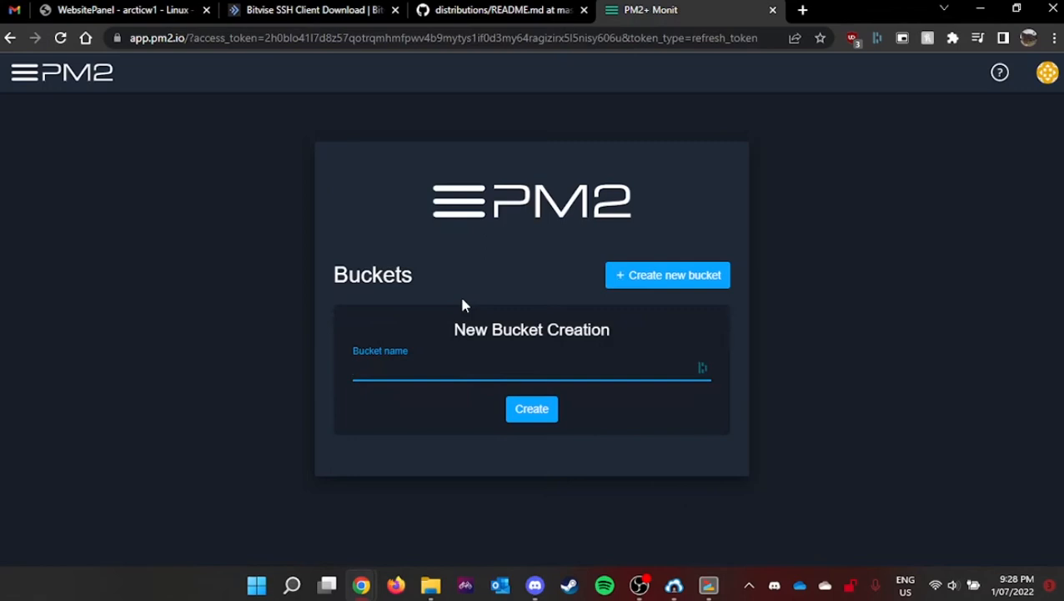
Create a PM2.io bucket named 'Discord Bot'
text(Discord Bot)
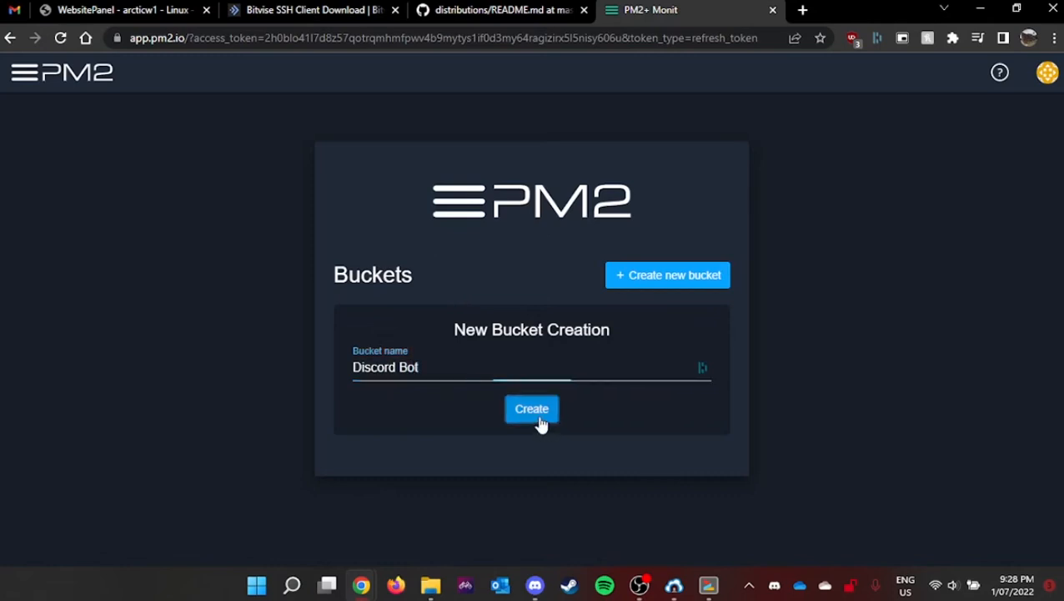
click(530, 409)
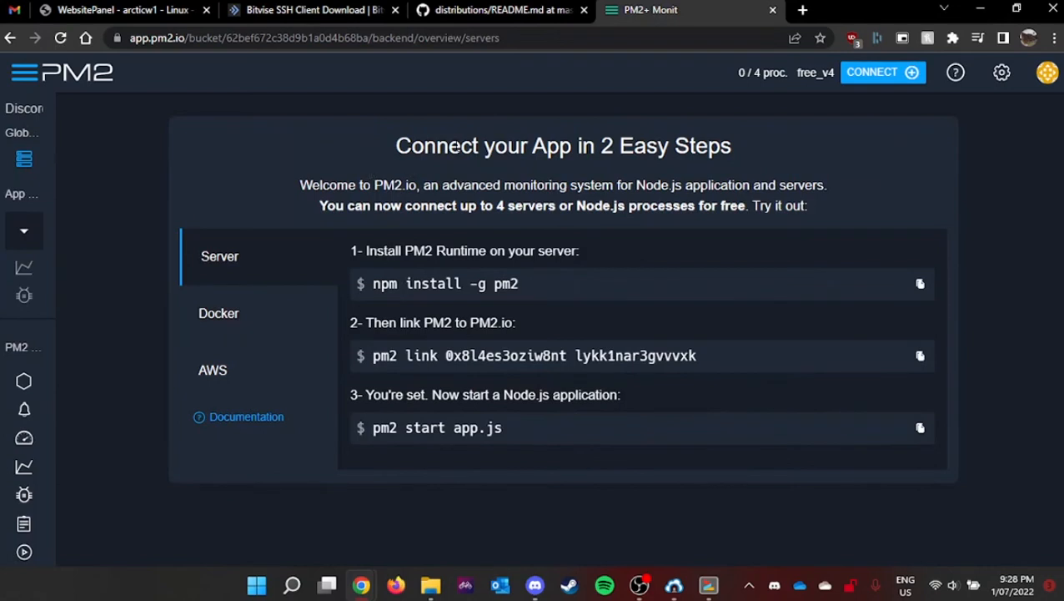
mouse_move(604, 299)
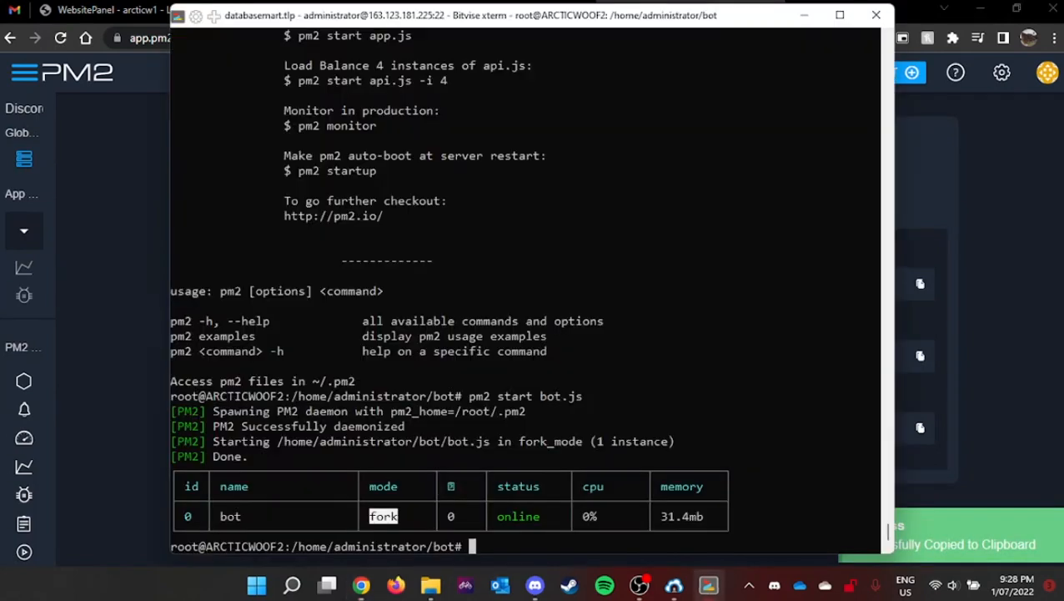
Run the pasted 'npm install -g pm2' in the server terminal
key(ctrl+v)
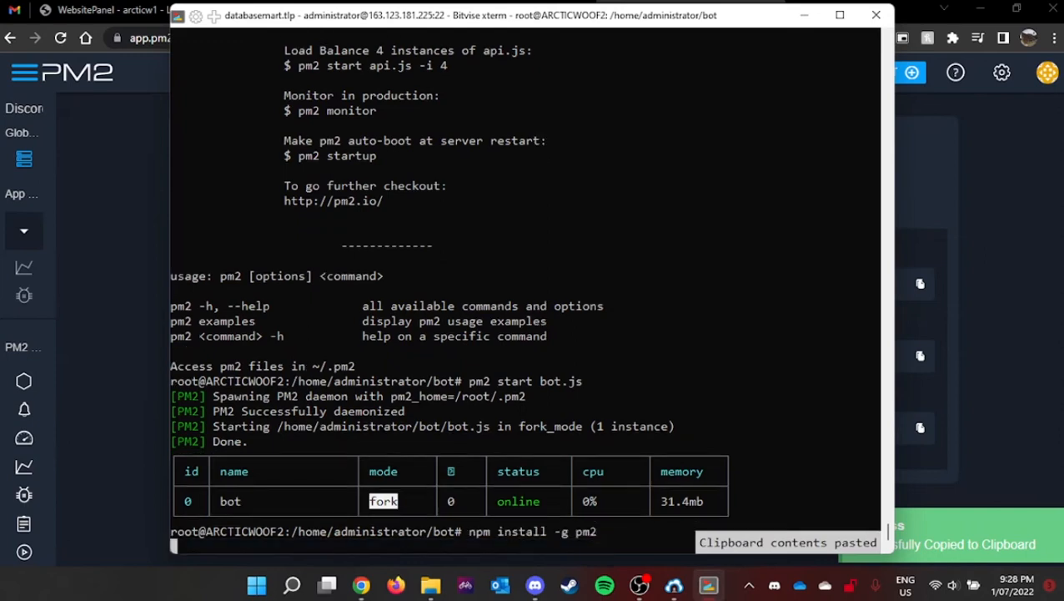
key(Return)
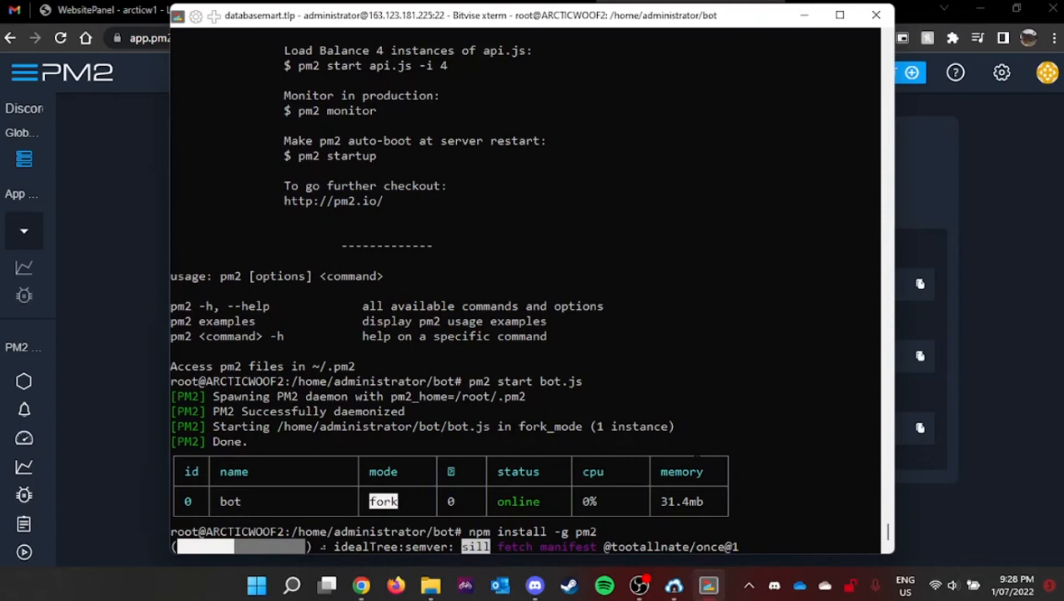
mouse_move(918, 360)
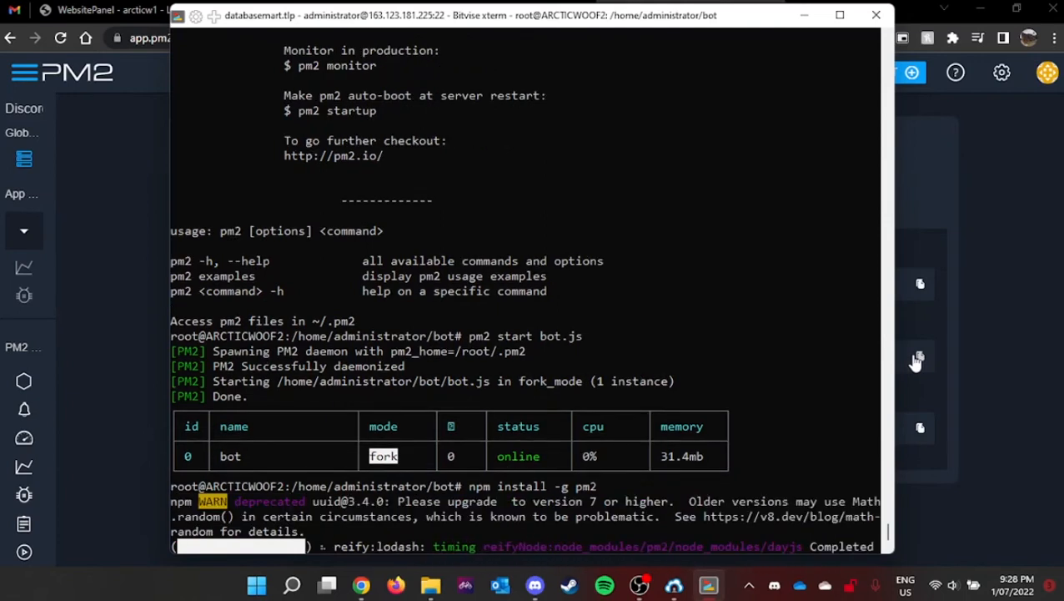
Copy the pm2 link command from the PM2.io bucket instructions
scroll(down, 3)
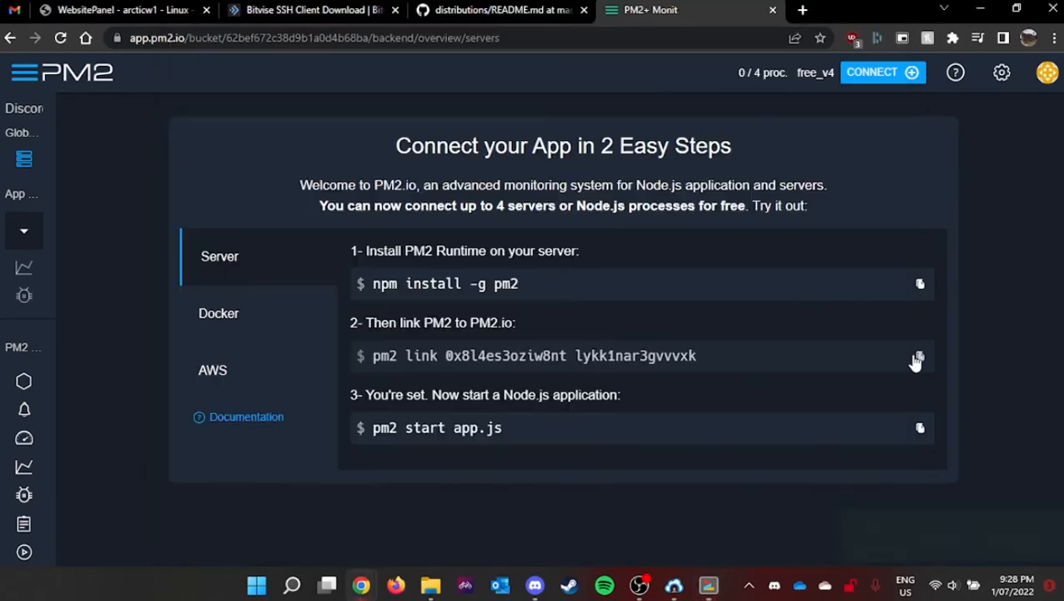
click(920, 356)
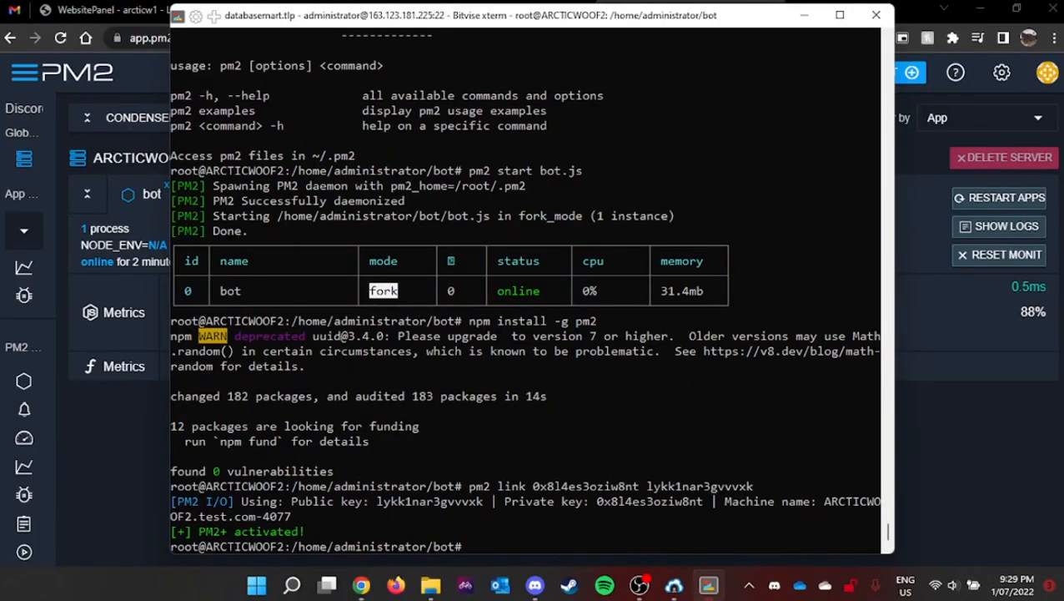
List the PM2 processes and stop the original 'bot' process
text(pm2 list)
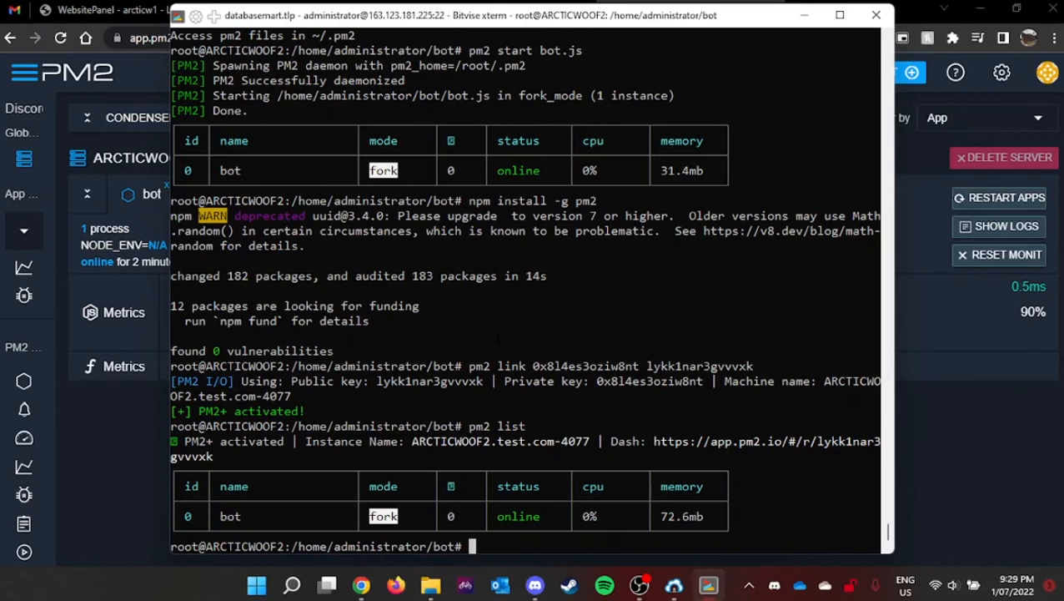
text(pm2)
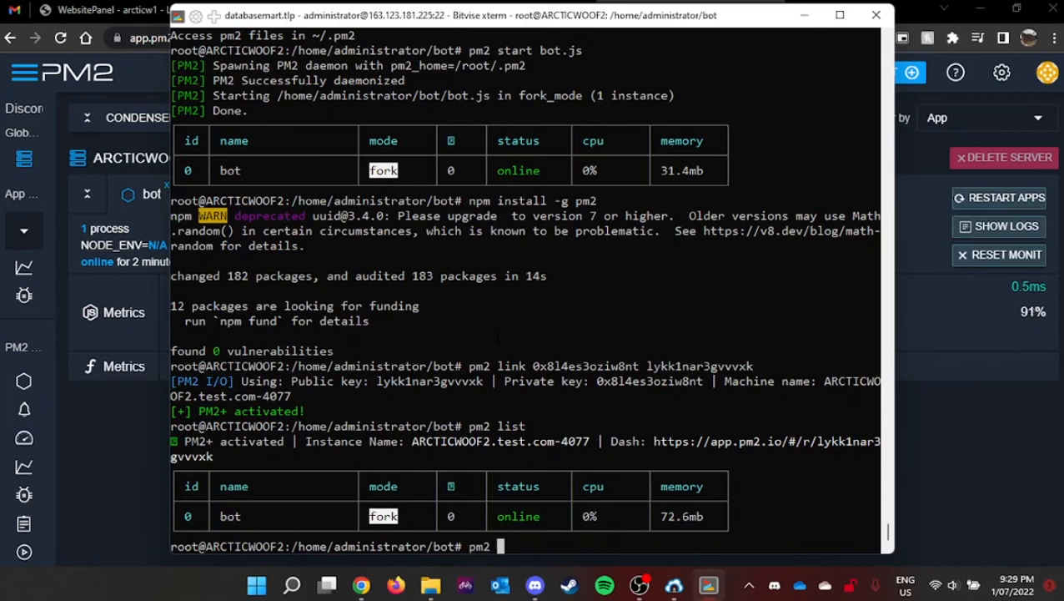
text(stop bot)
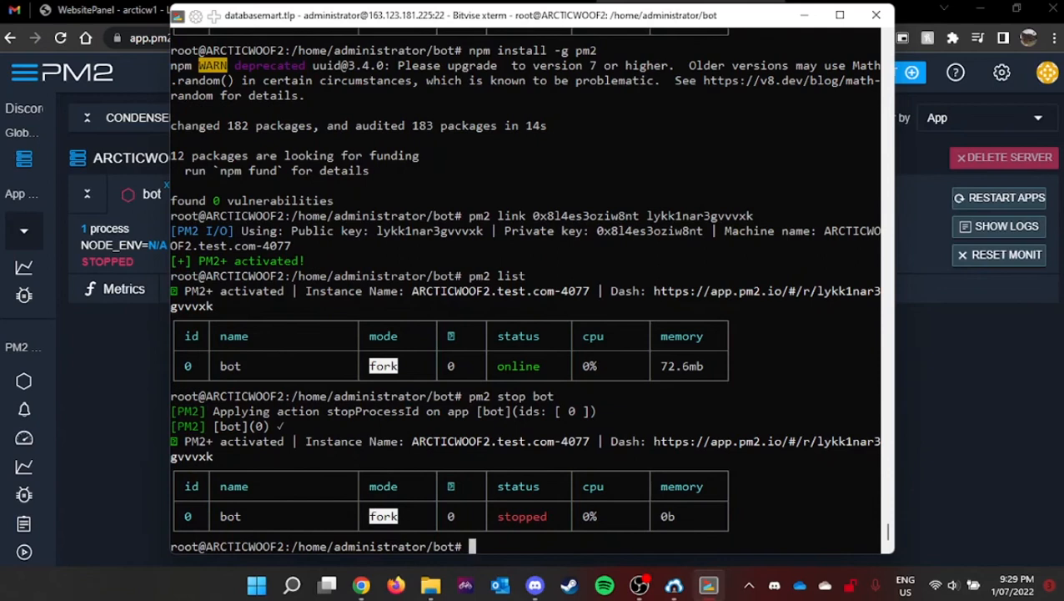
Start bot.js under PM2 with --name "Grumpy"
text(pm2)
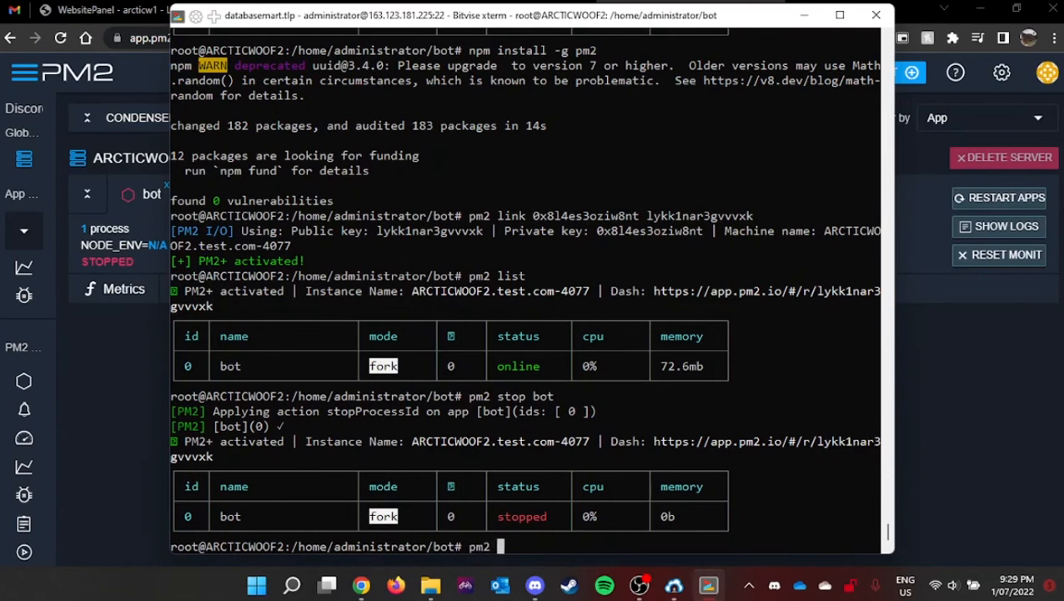
text(start bot.)
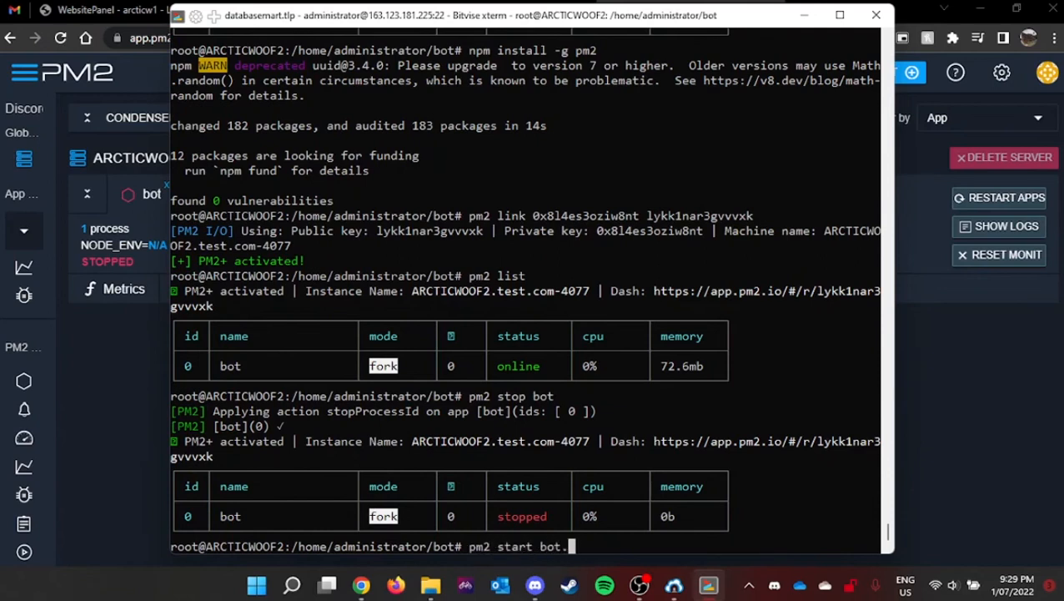
text(js --name)
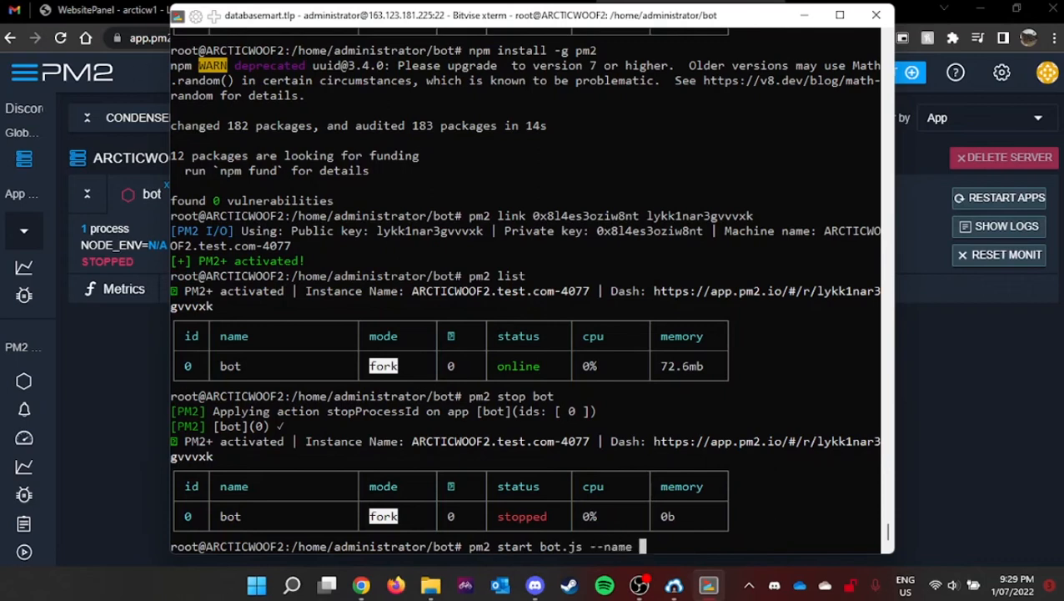
text("G)
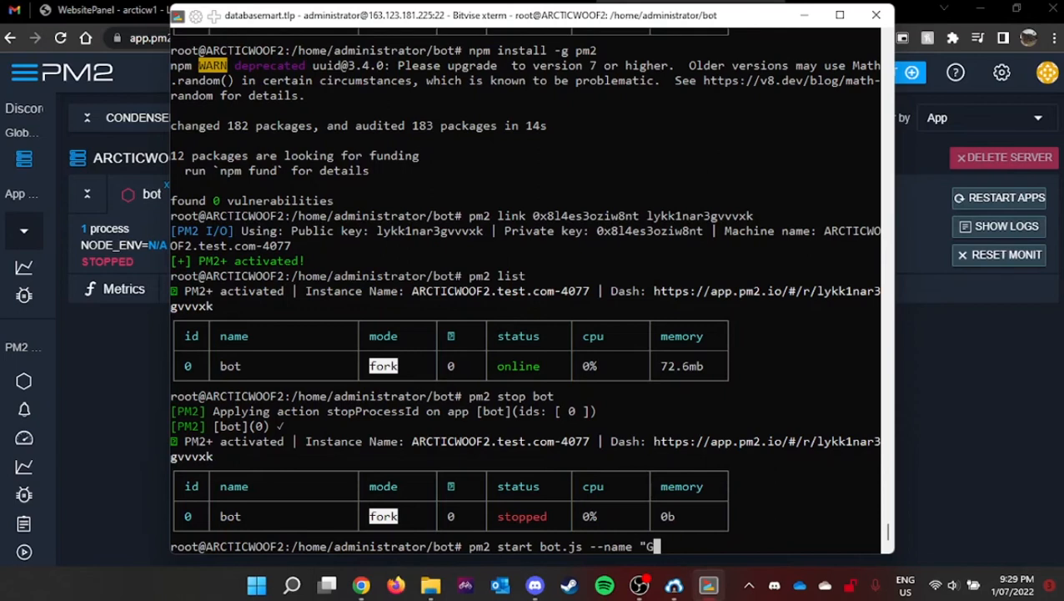
text(rumpy")
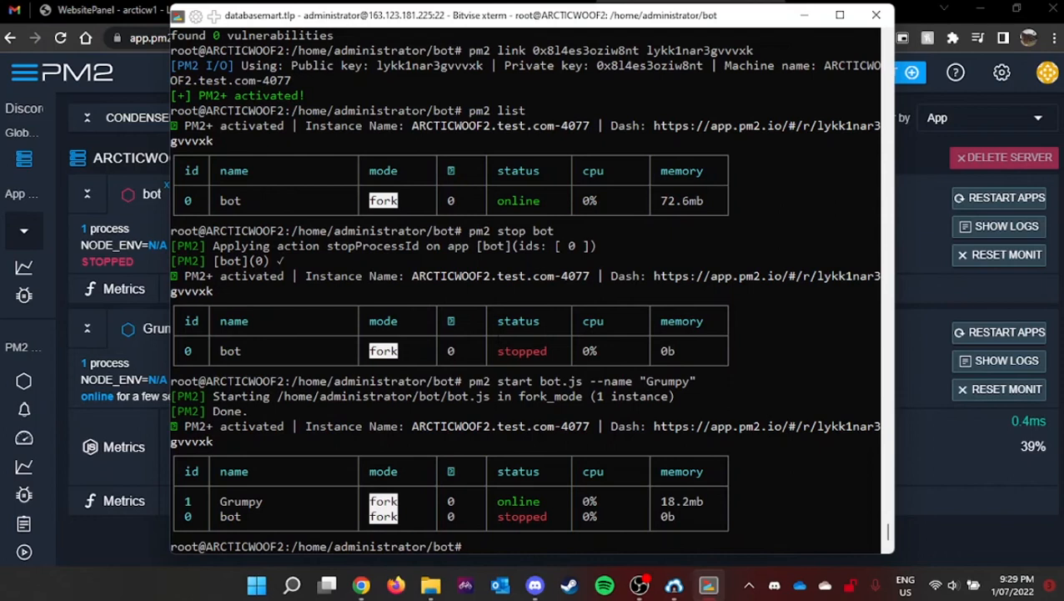
Stop and start the Grumpy process again with pm2
text(pm2)
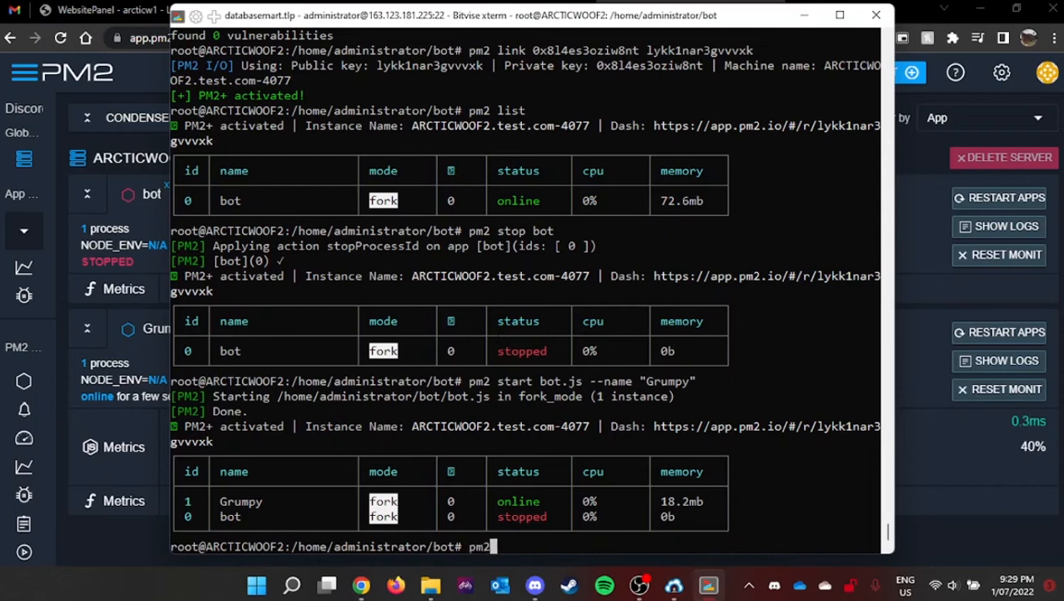
text(stop Grumpy)
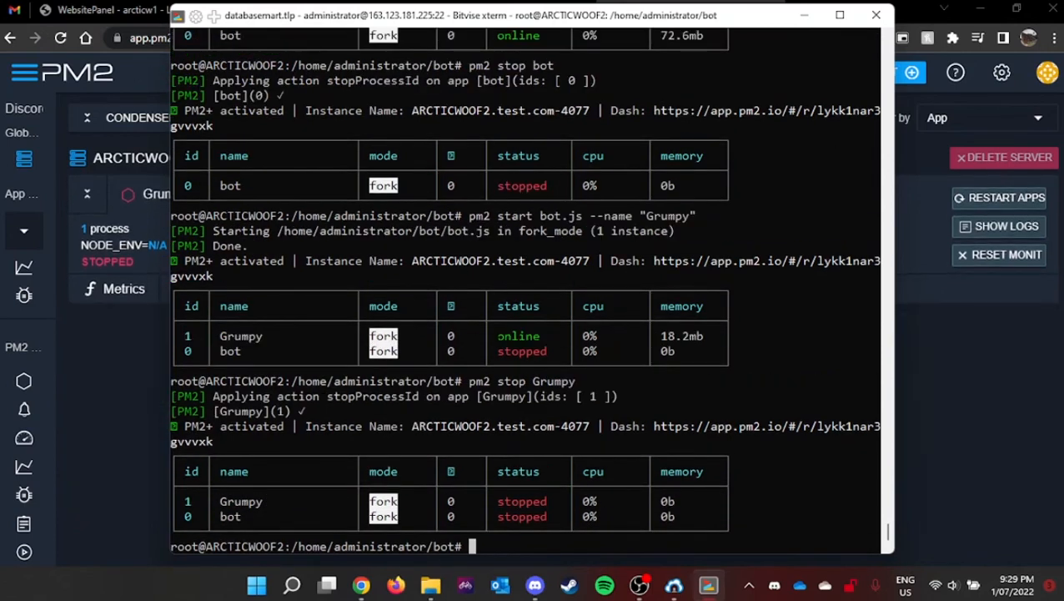
text(pm2 star)
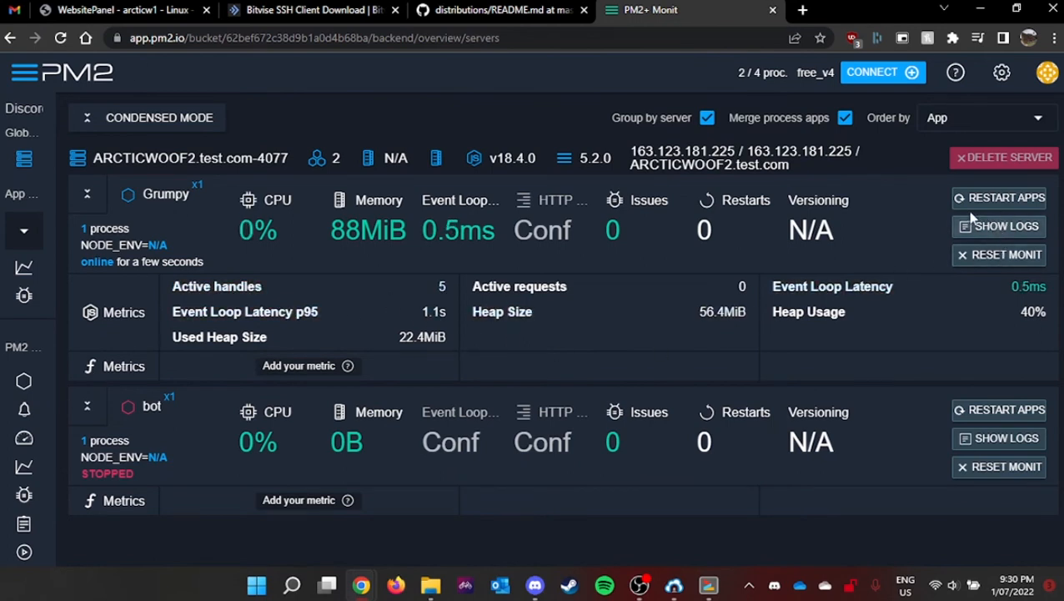
click(1006, 225)
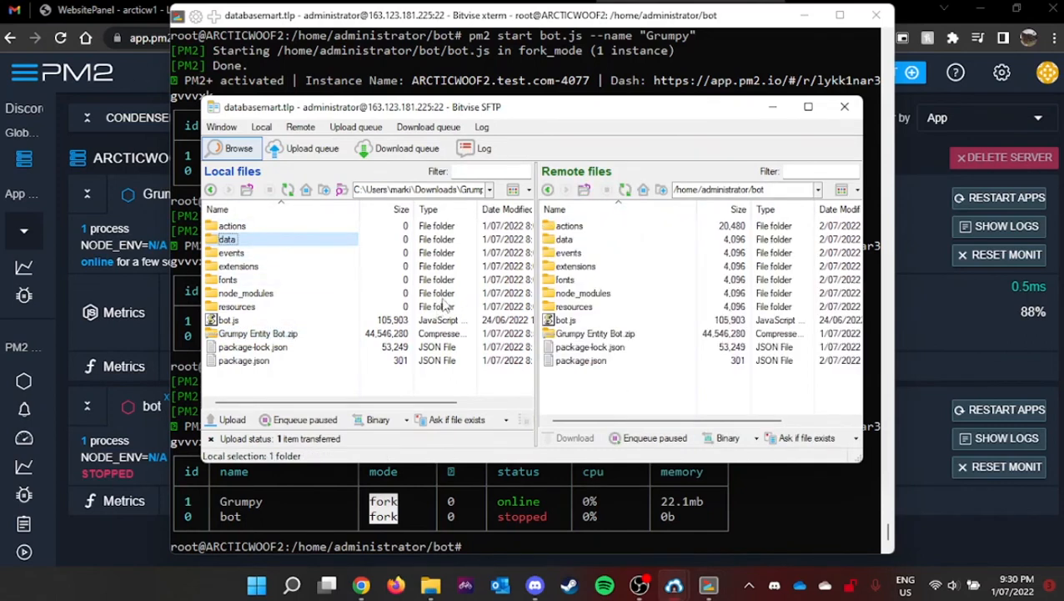
Compare Grumpy Entity Bot.zip in Local and Remote files in SFTP, then close it
click(232, 225)
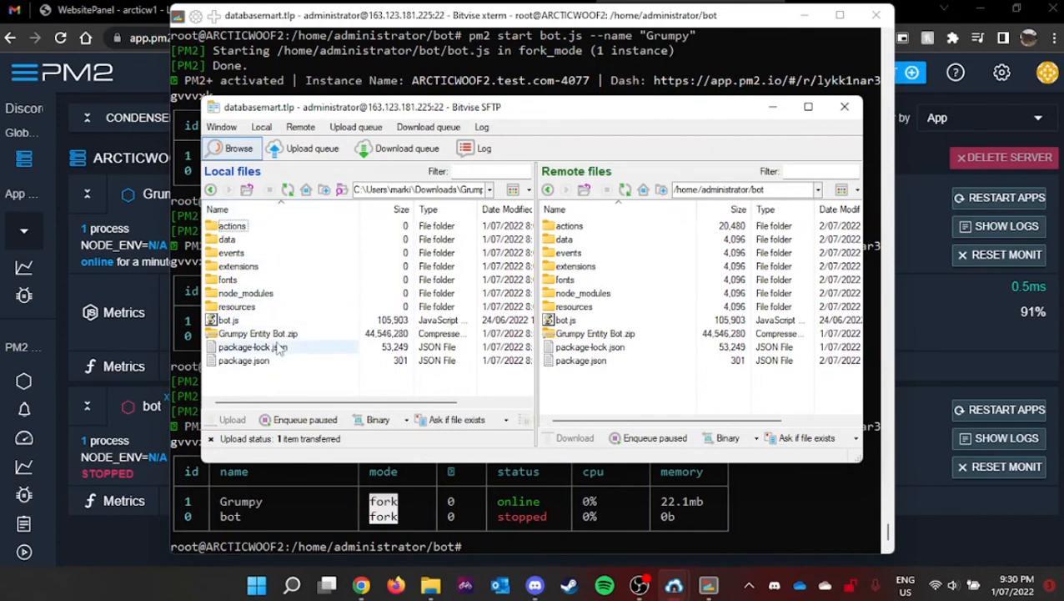
click(257, 334)
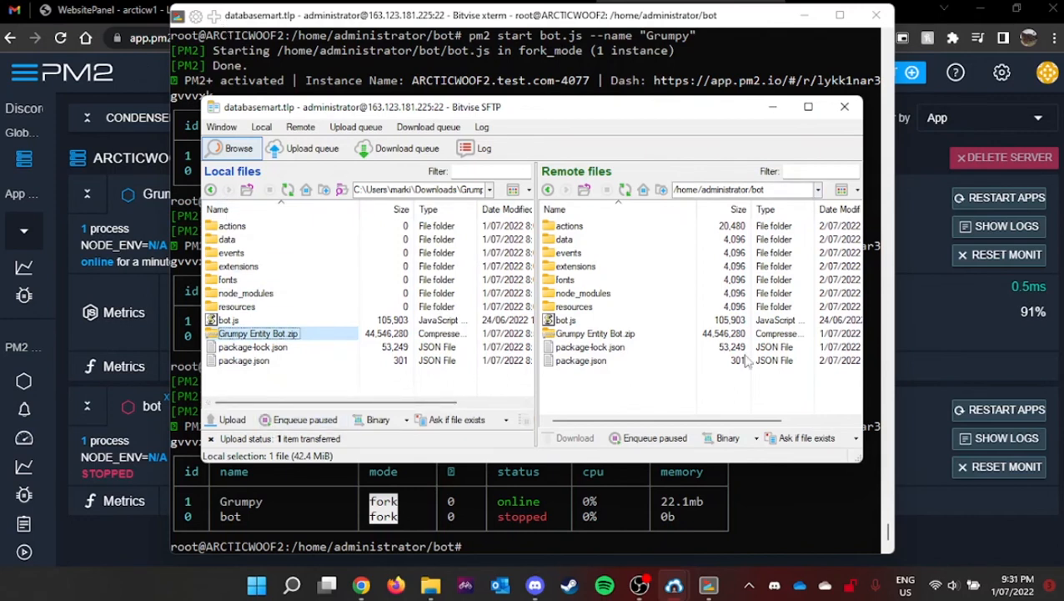
click(593, 333)
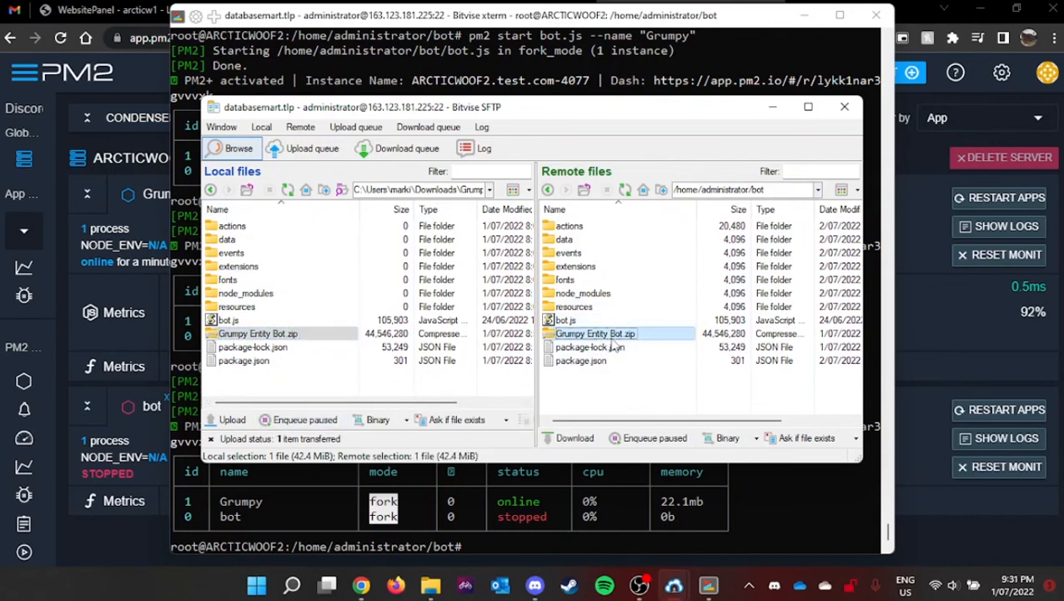
mouse_move(649, 345)
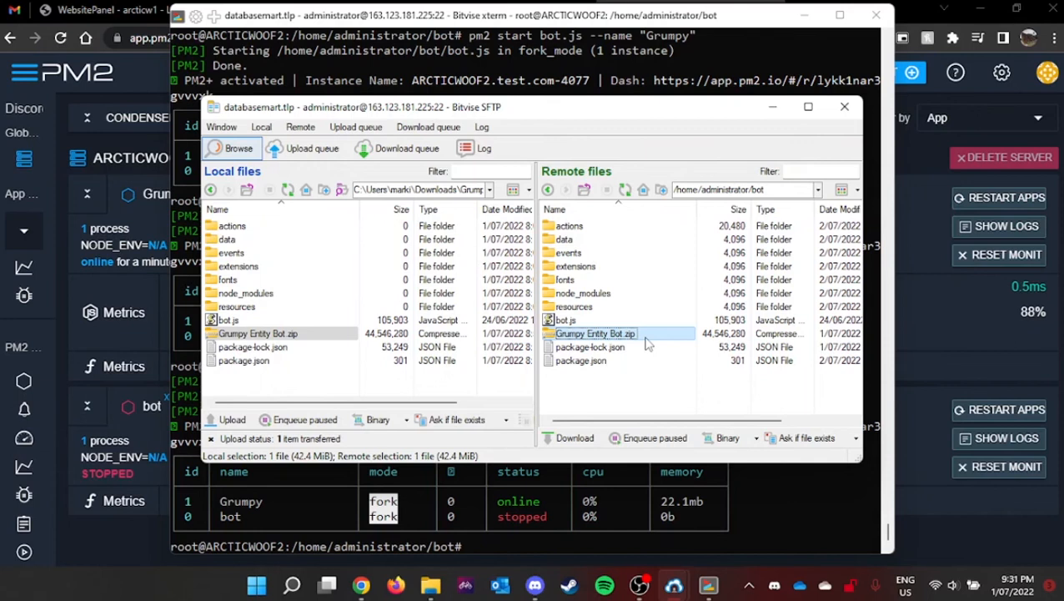
mouse_move(582, 419)
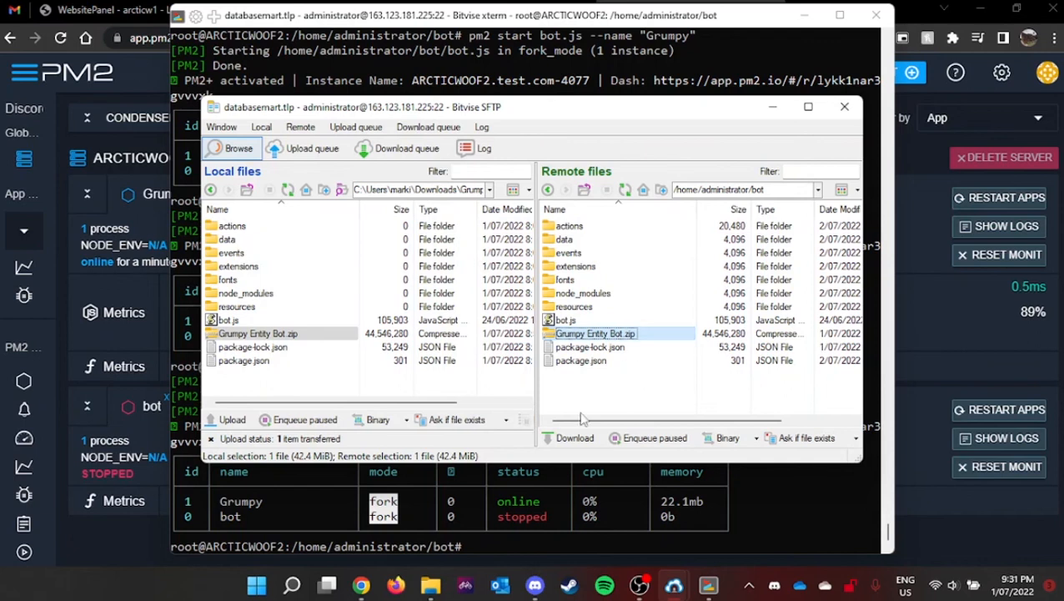
click(844, 106)
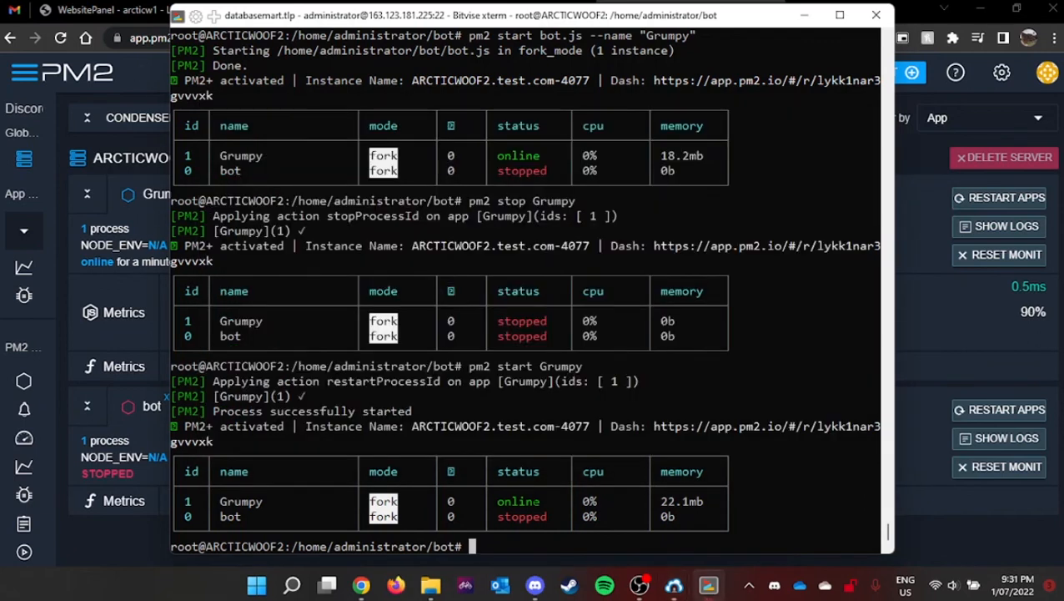